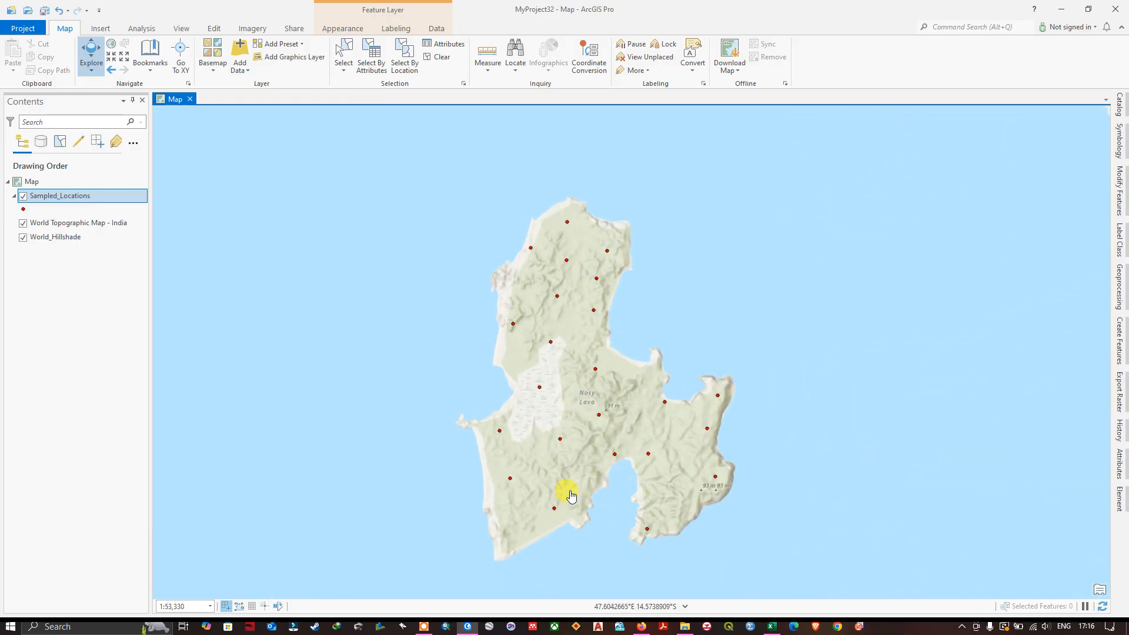
mouse_move(553, 278)
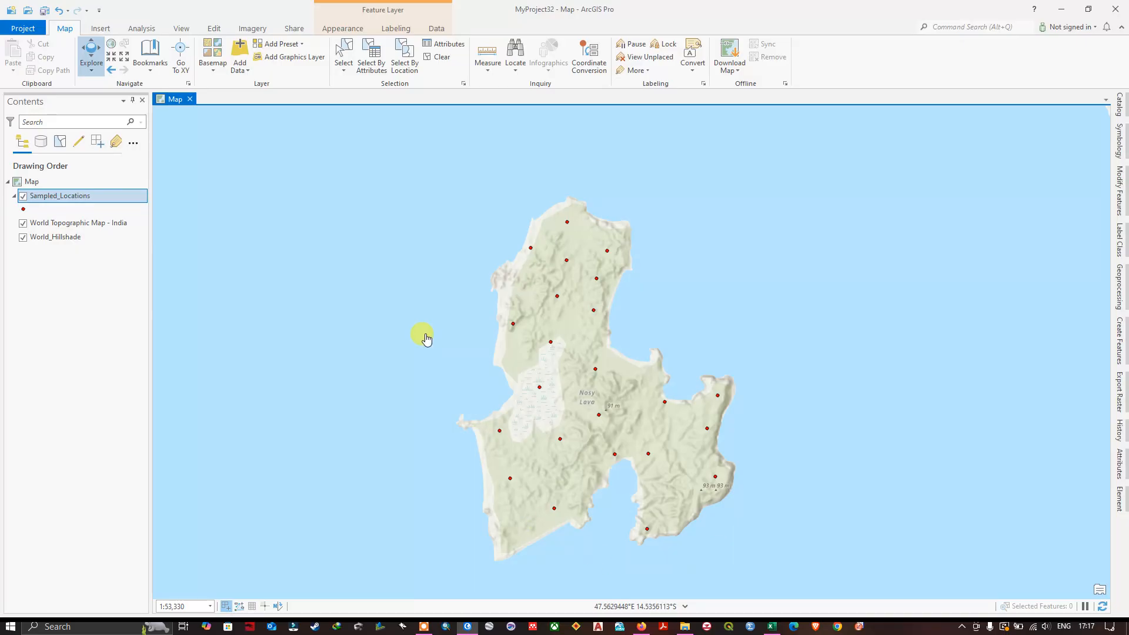
mouse_move(620, 332)
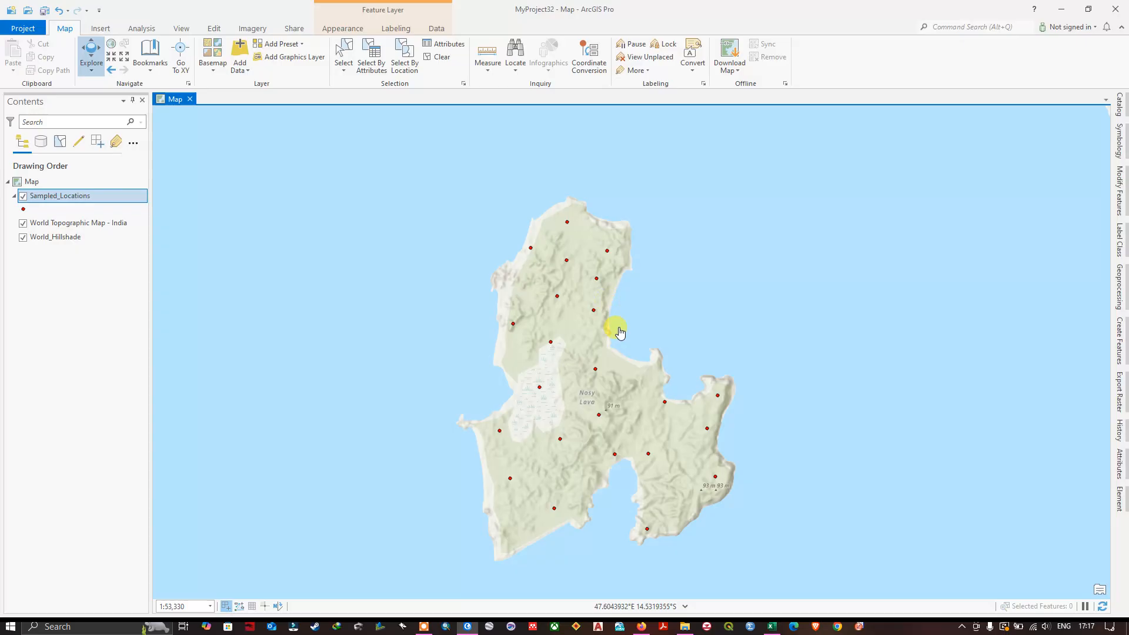
mouse_move(734, 535)
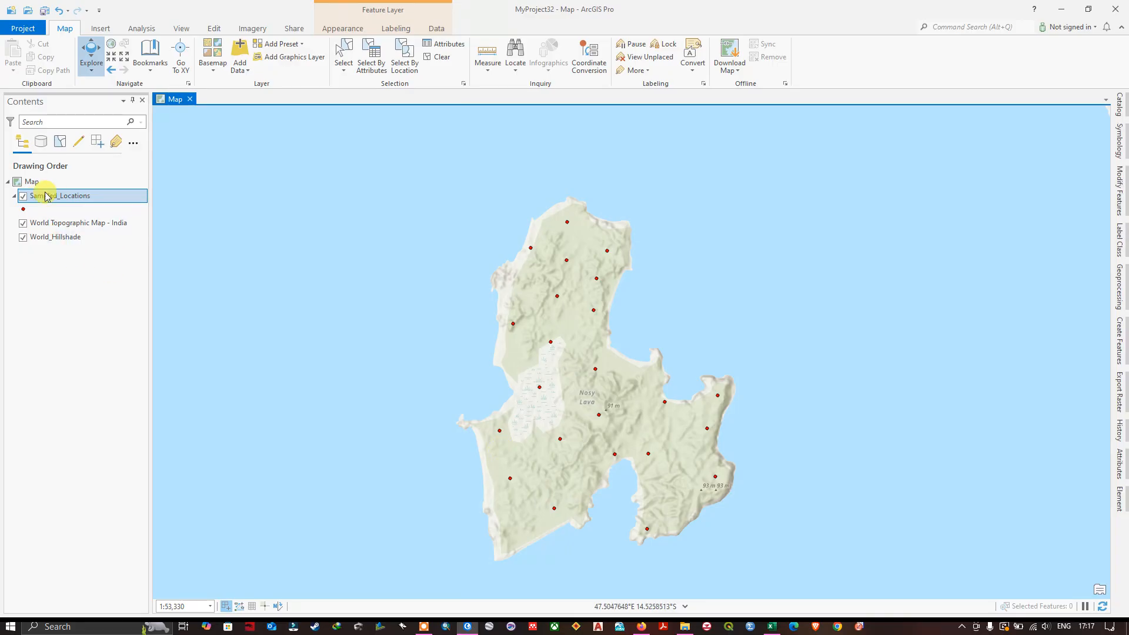
Open the Sampled_Locations attribute table listing its 23 points and SampleID values
right_click(62, 195)
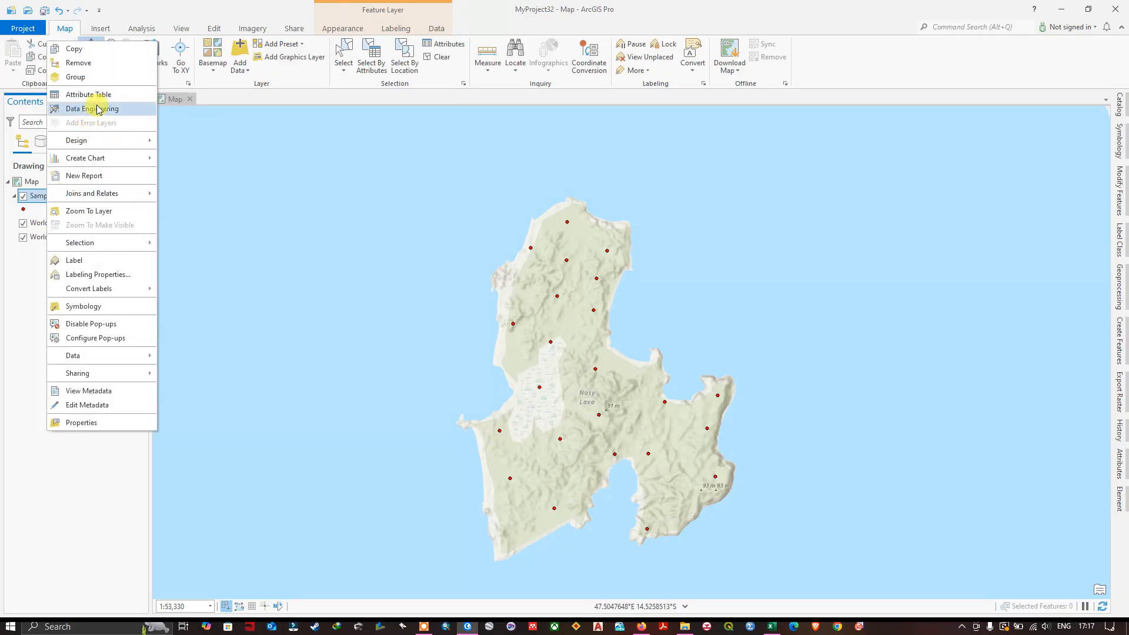
left_click(88, 94)
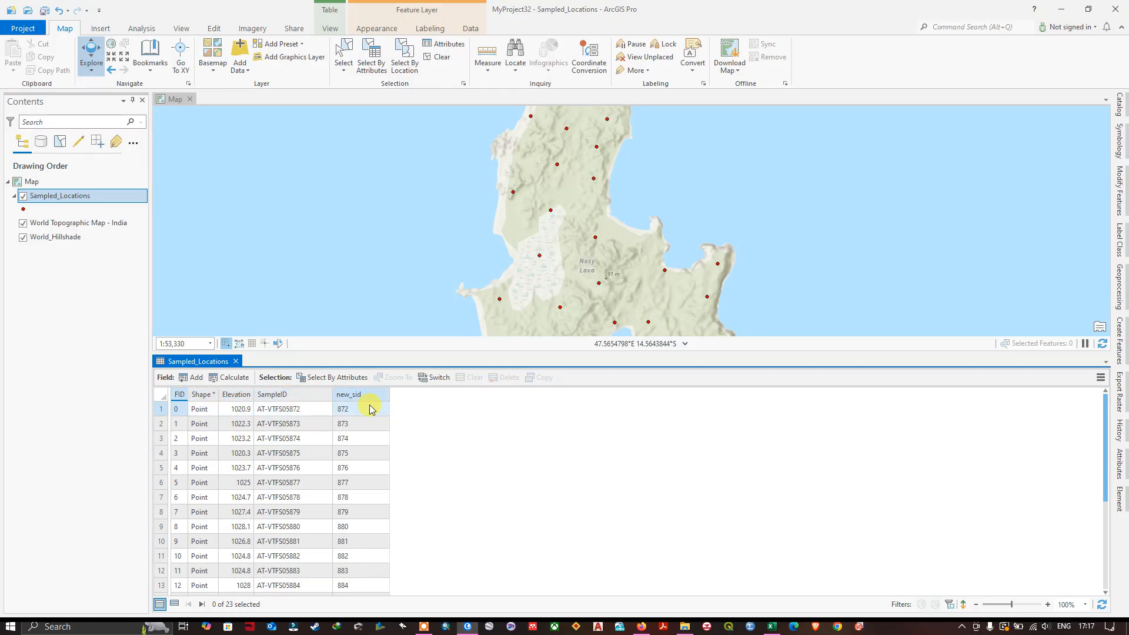
mouse_move(272, 394)
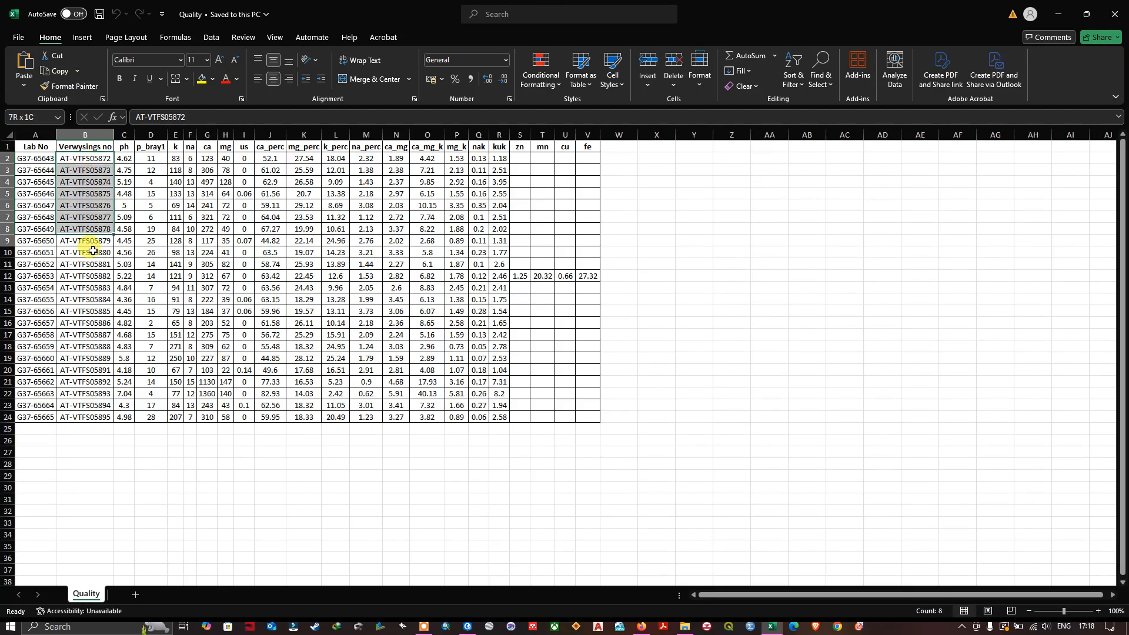
left_click(174, 240)
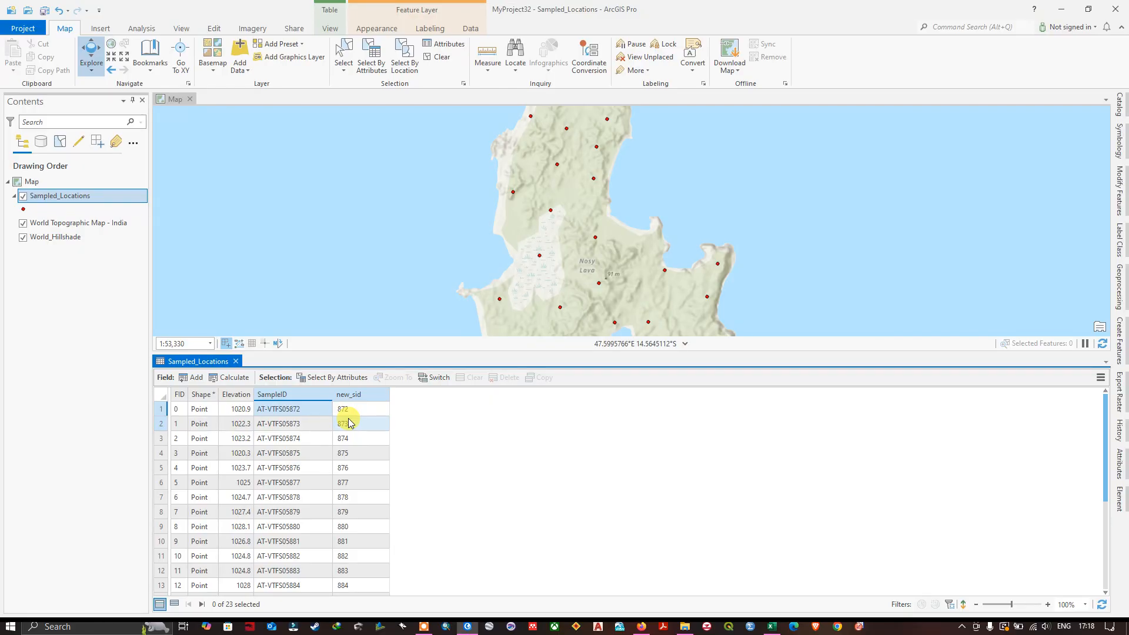
Scroll down through the SampleID values in the Sampled_Locations table
scroll("down", 3)
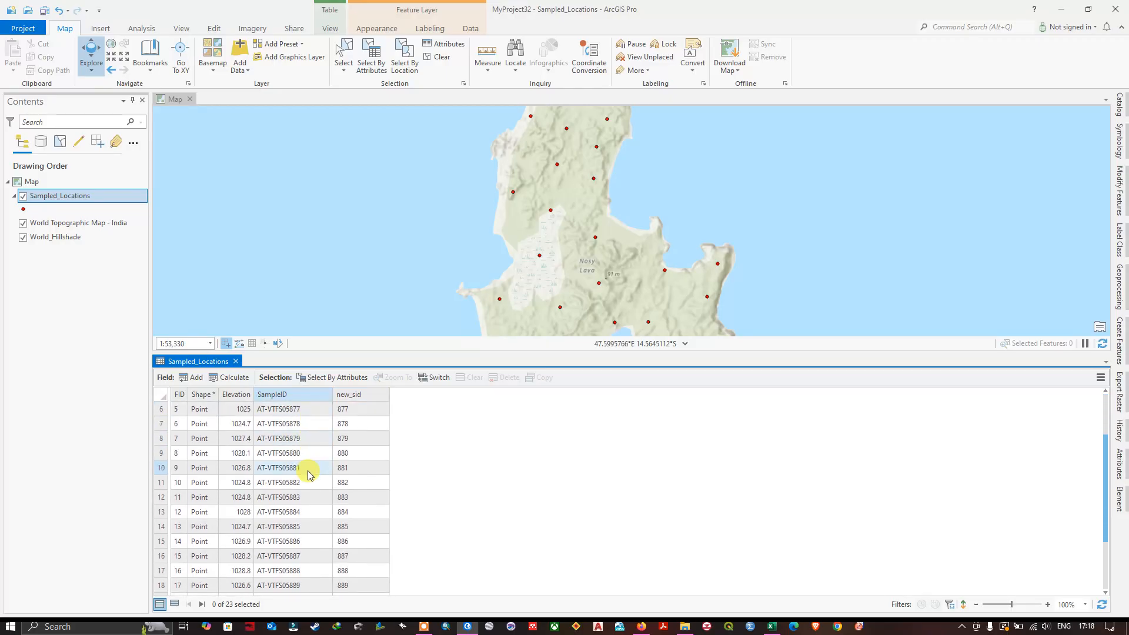
scroll("down", 3)
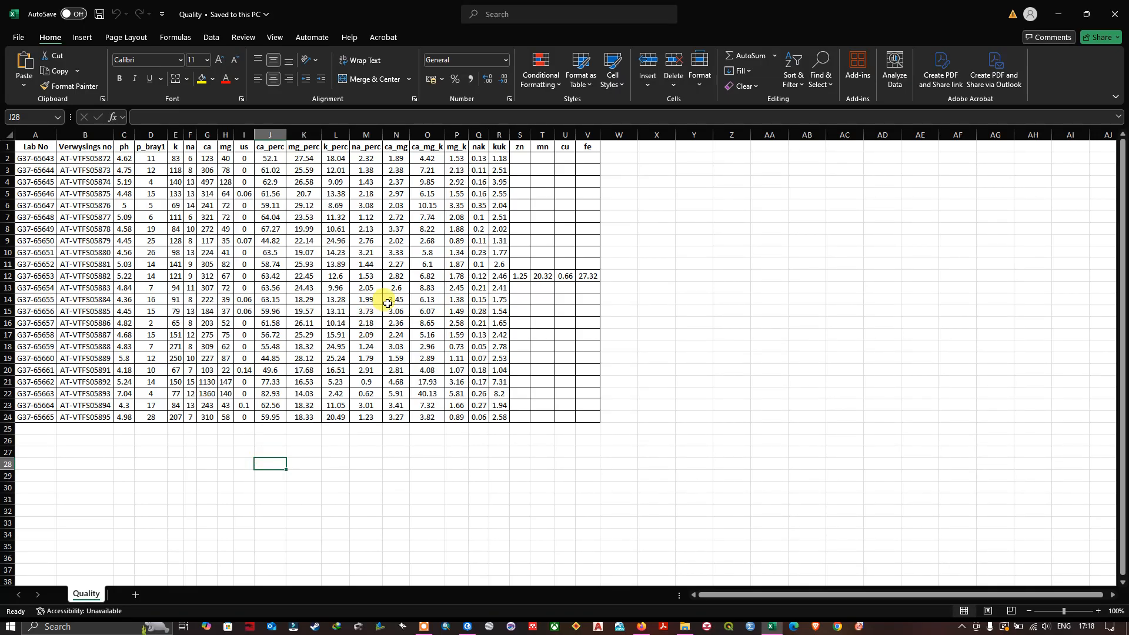
Save the Quality workbook as a comma-delimited CSV, then return to ArcGIS Pro
left_click(395, 300)
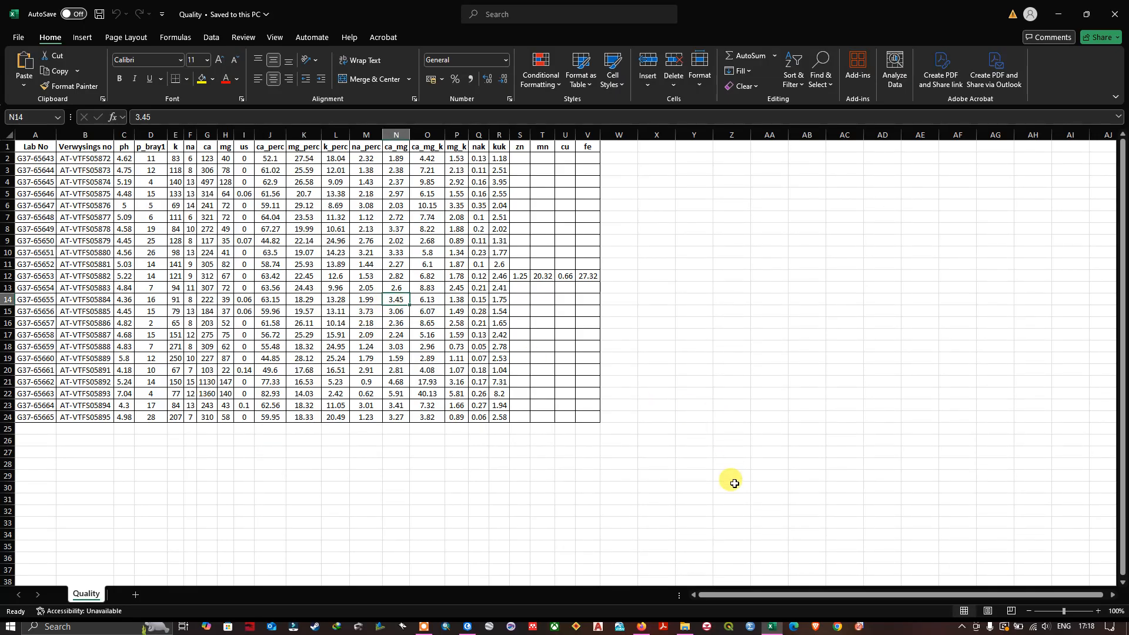
mouse_move(17, 37)
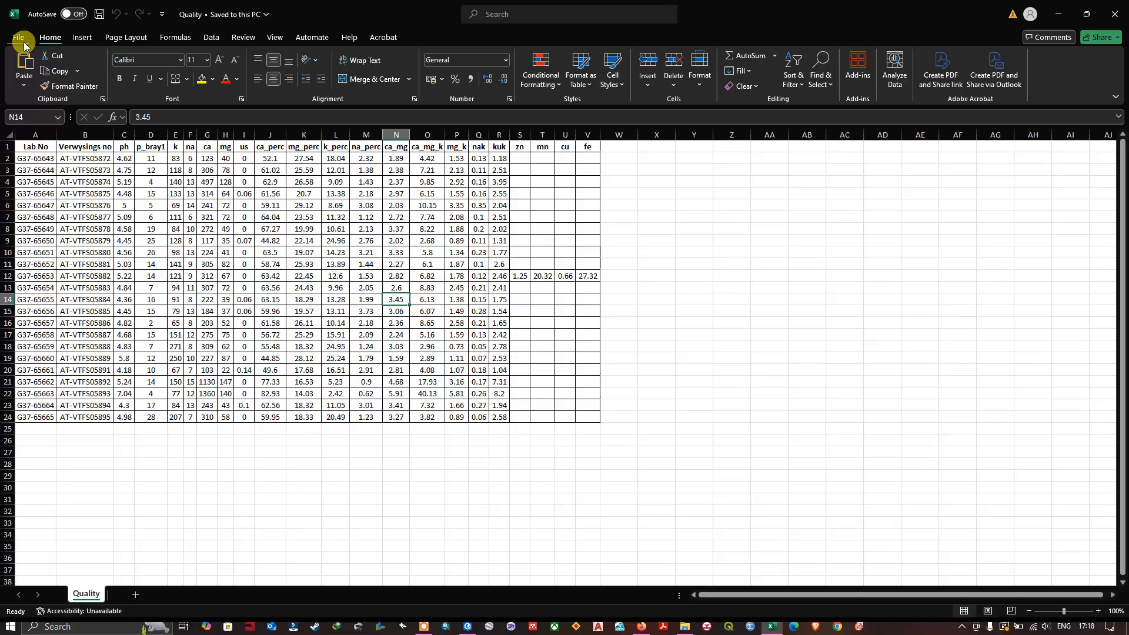
left_click(20, 36)
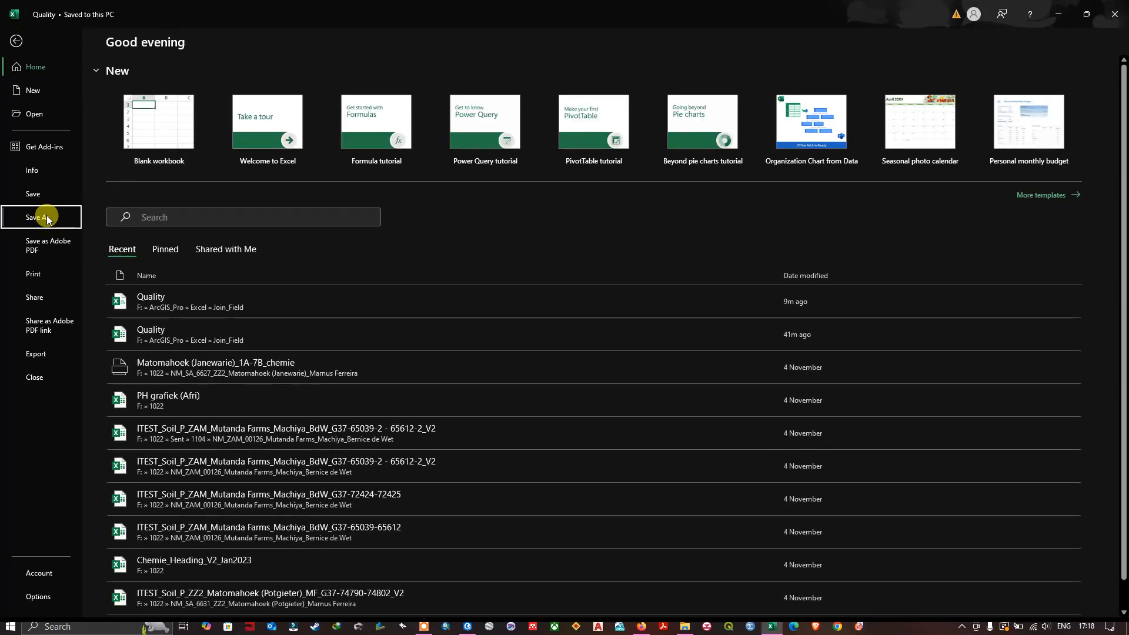
left_click(41, 217)
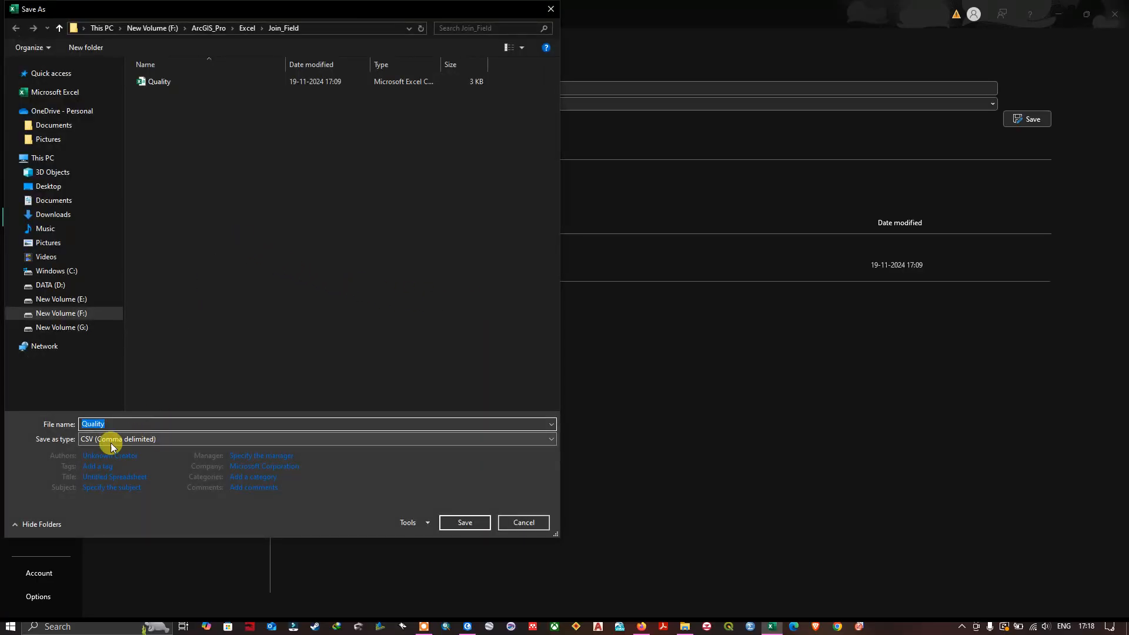
left_click(316, 438)
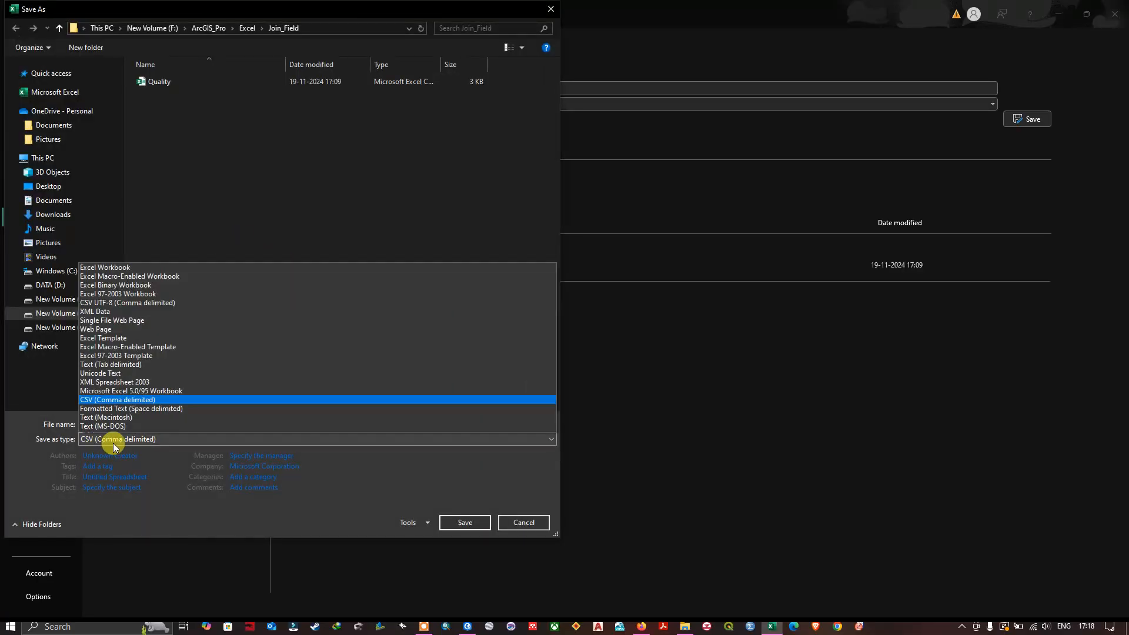
left_click(117, 400)
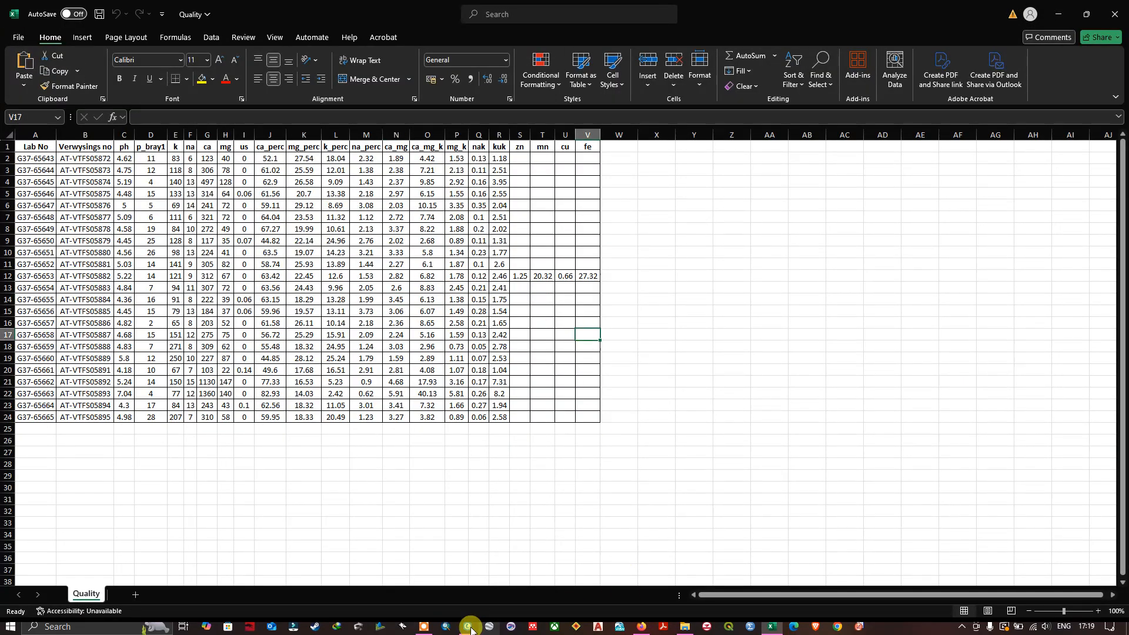
left_click(468, 626)
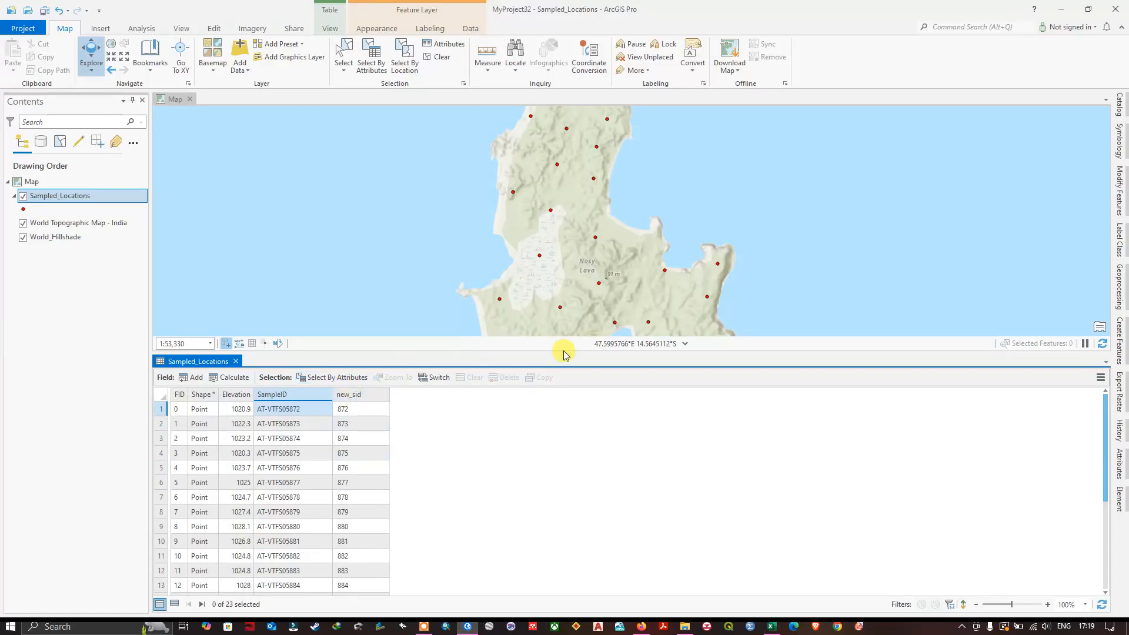
Add Quality.csv from the Join_Field folder to the map as a standalone table
left_click(235, 361)
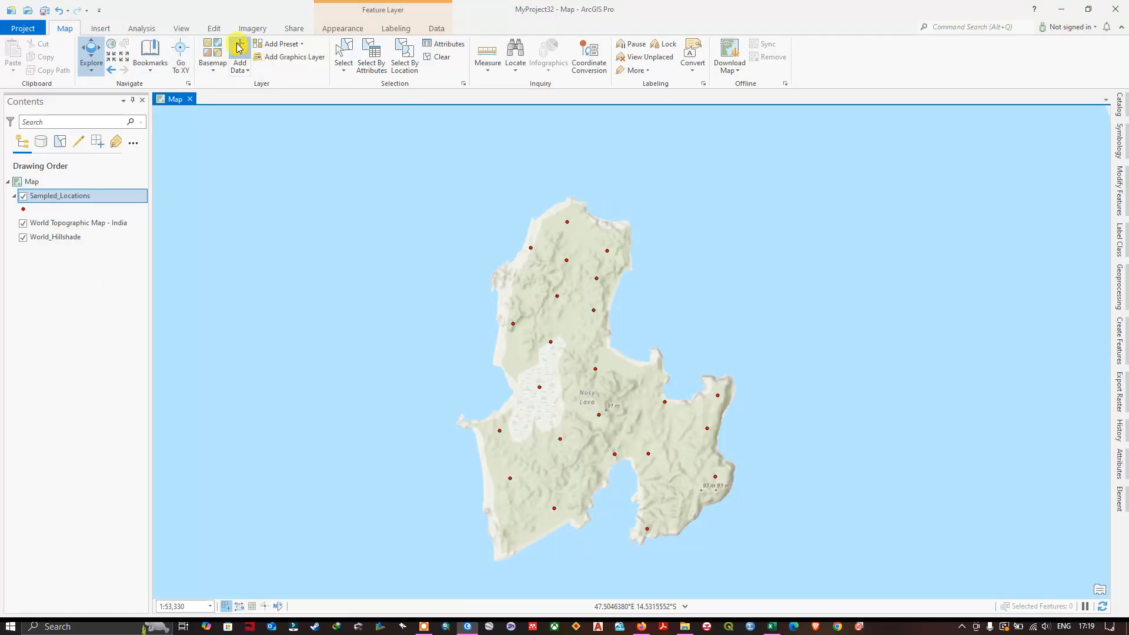
left_click(240, 50)
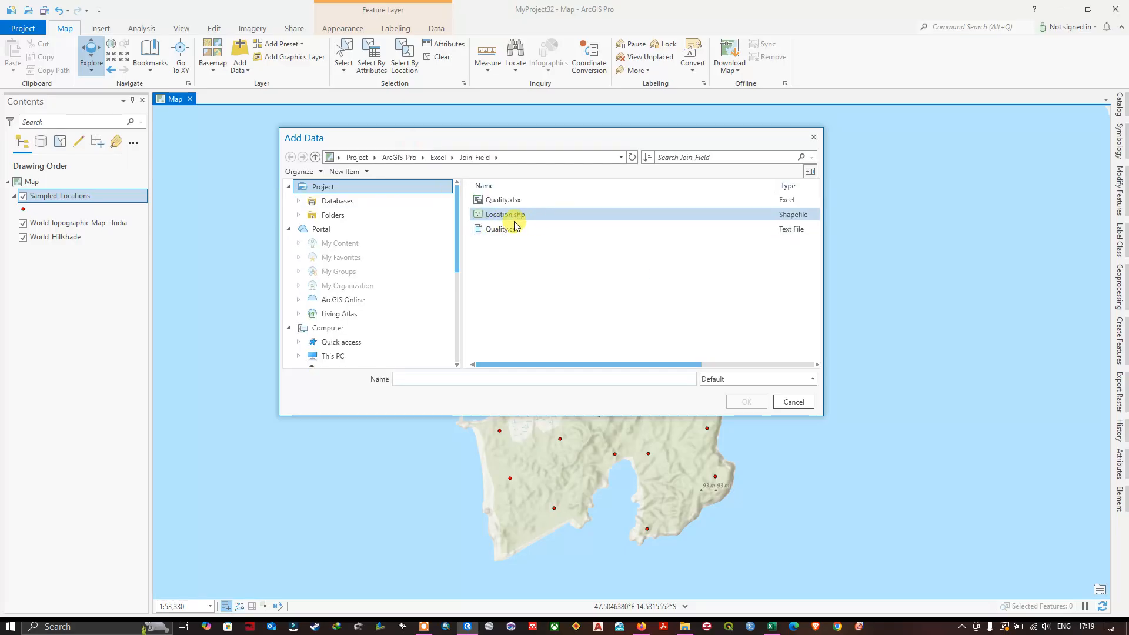
left_click(501, 229)
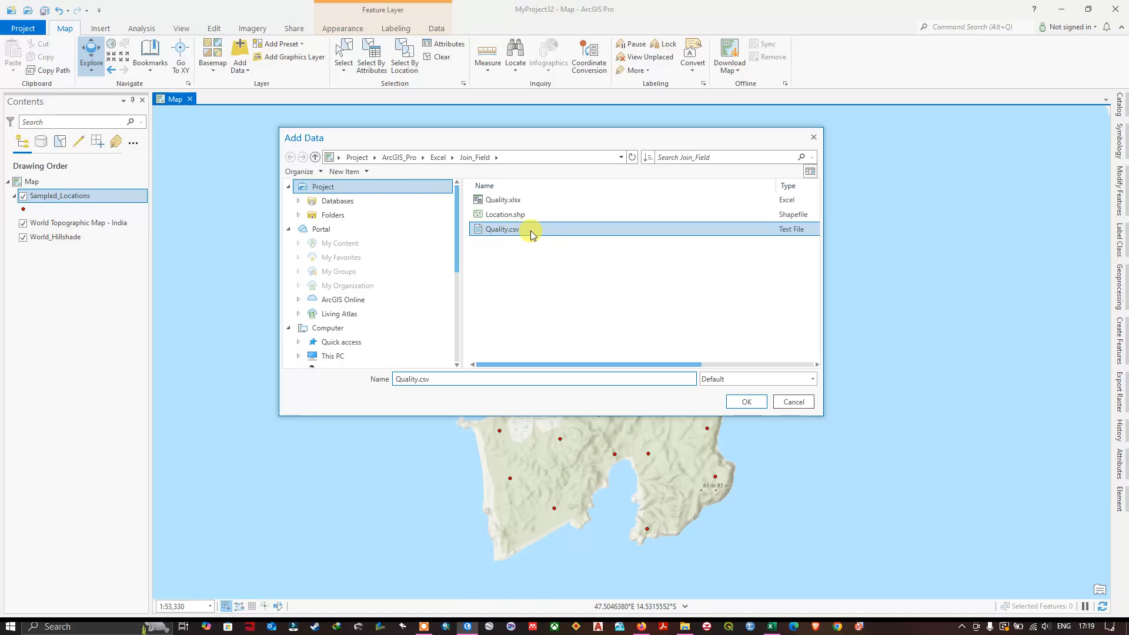
left_click(746, 401)
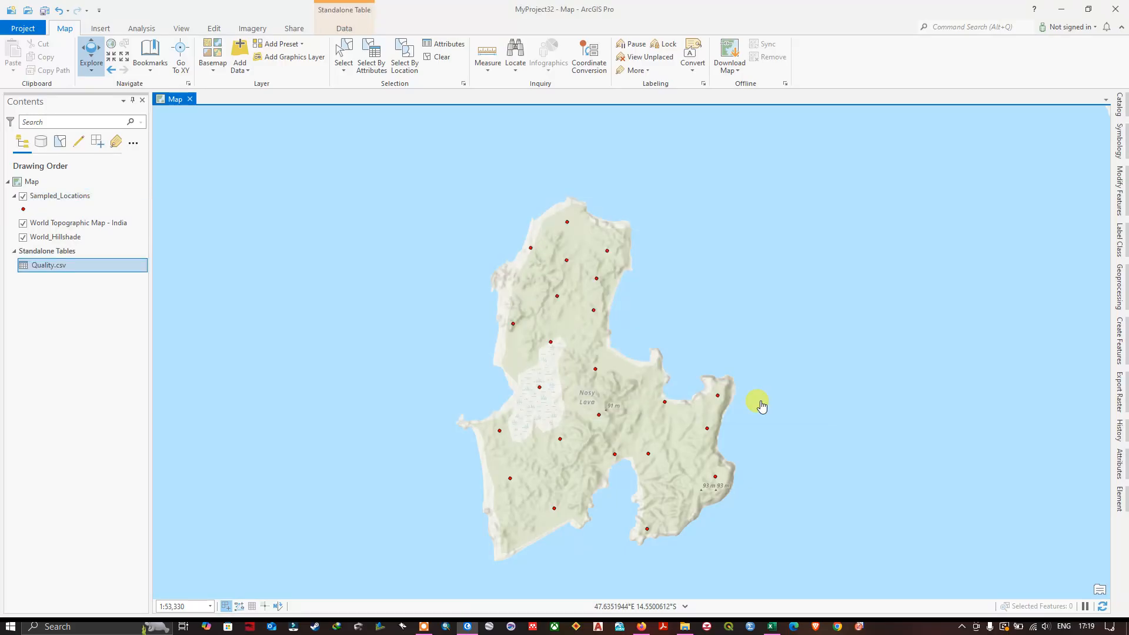
right_click(49, 264)
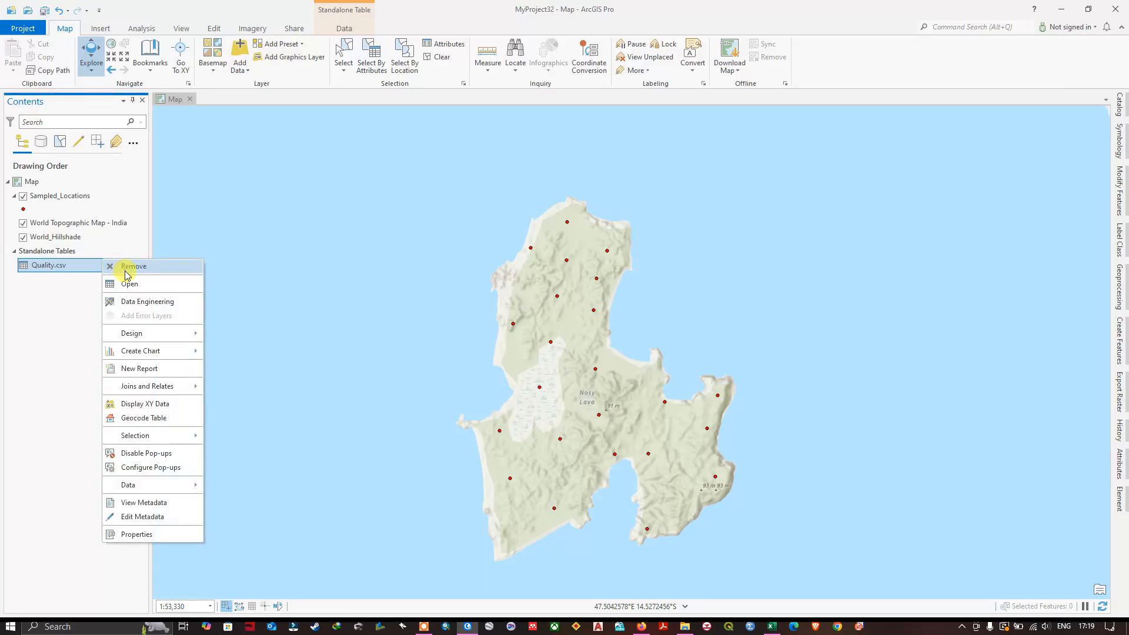
left_click(129, 284)
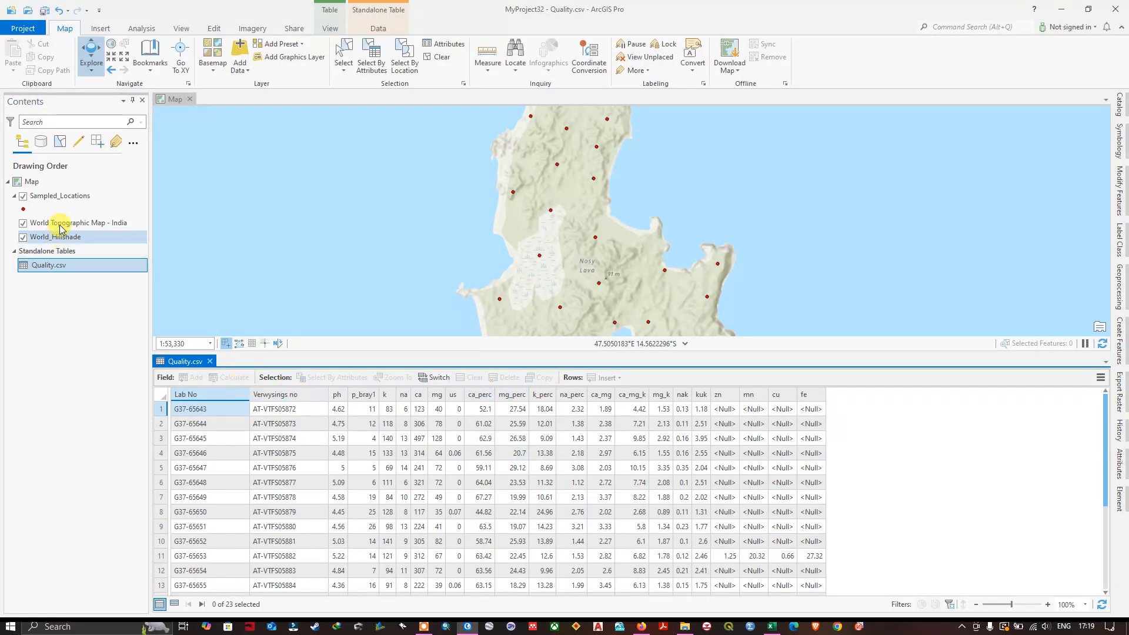
left_click(60, 195)
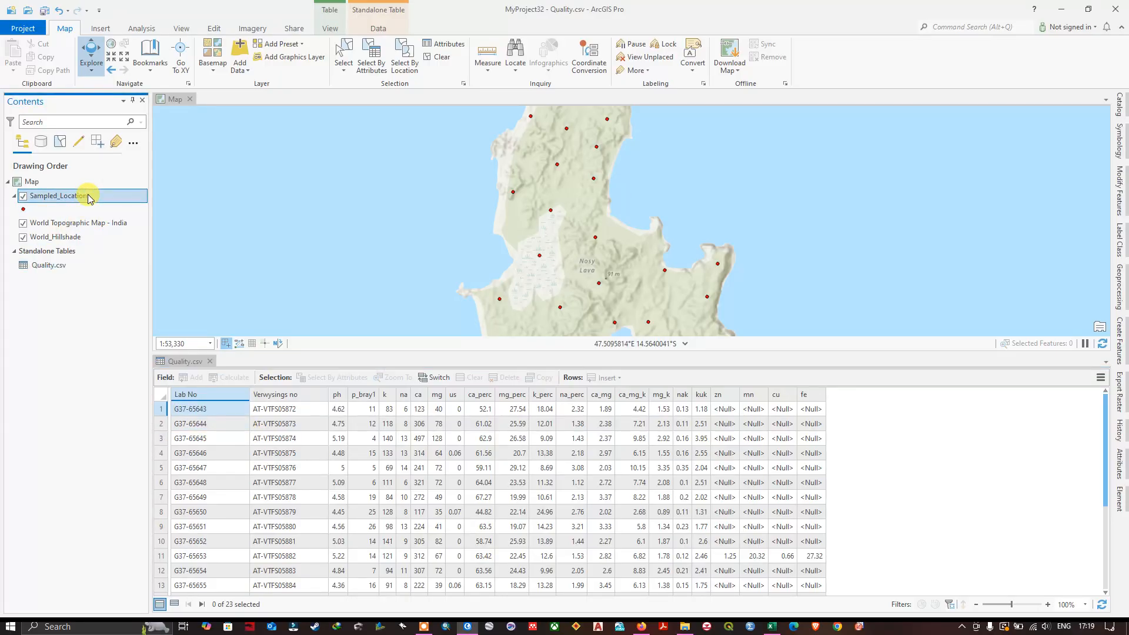
right_click(60, 195)
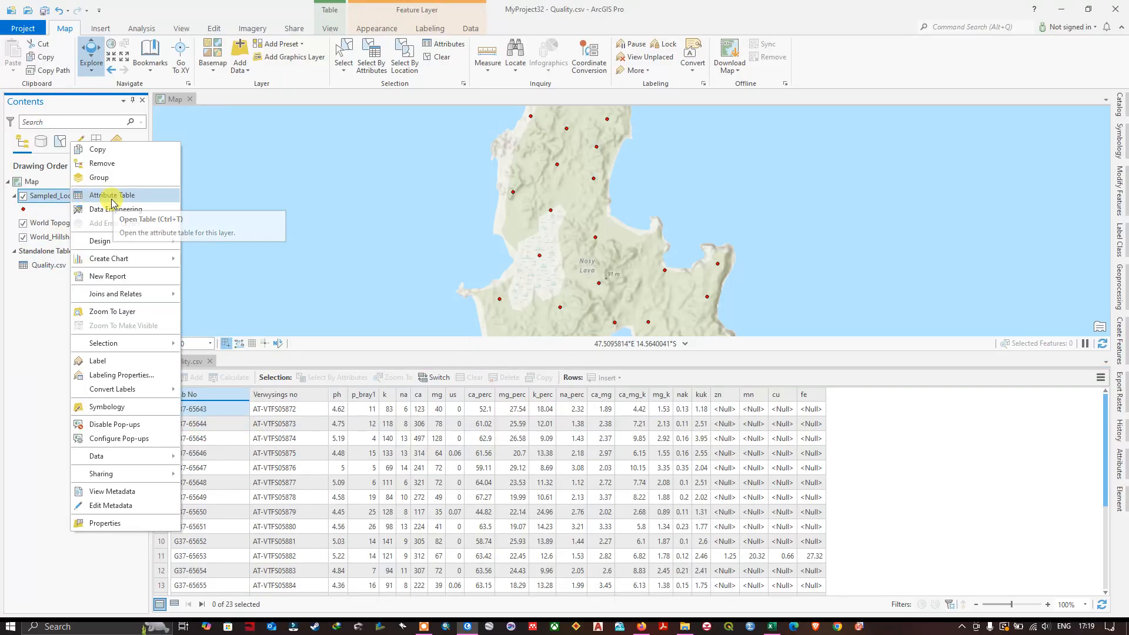
left_click(111, 195)
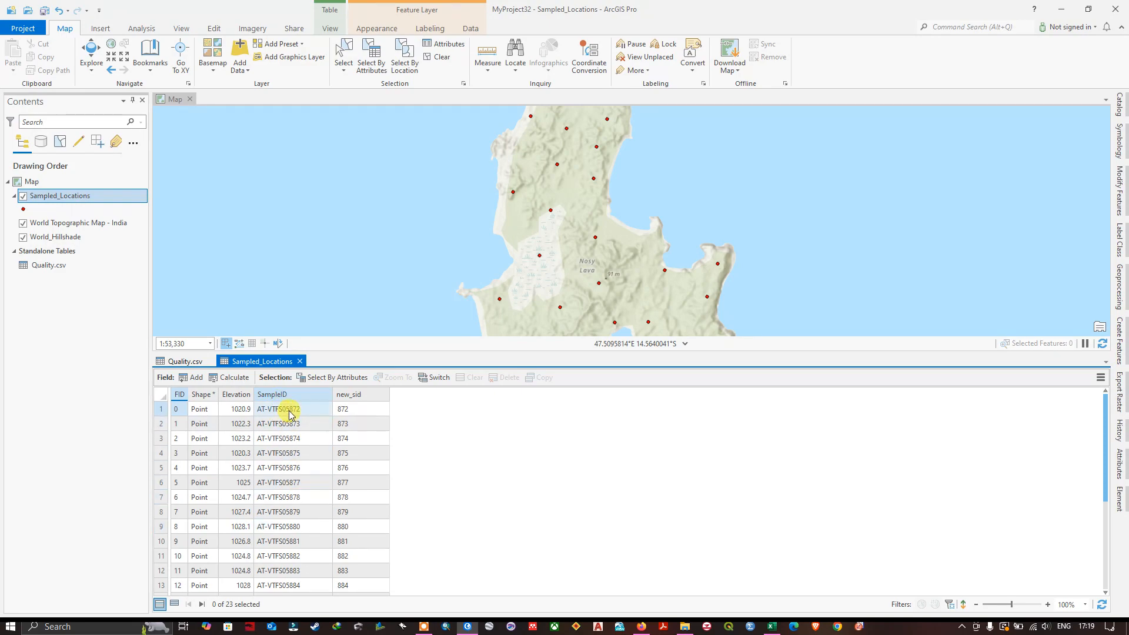
left_click(185, 362)
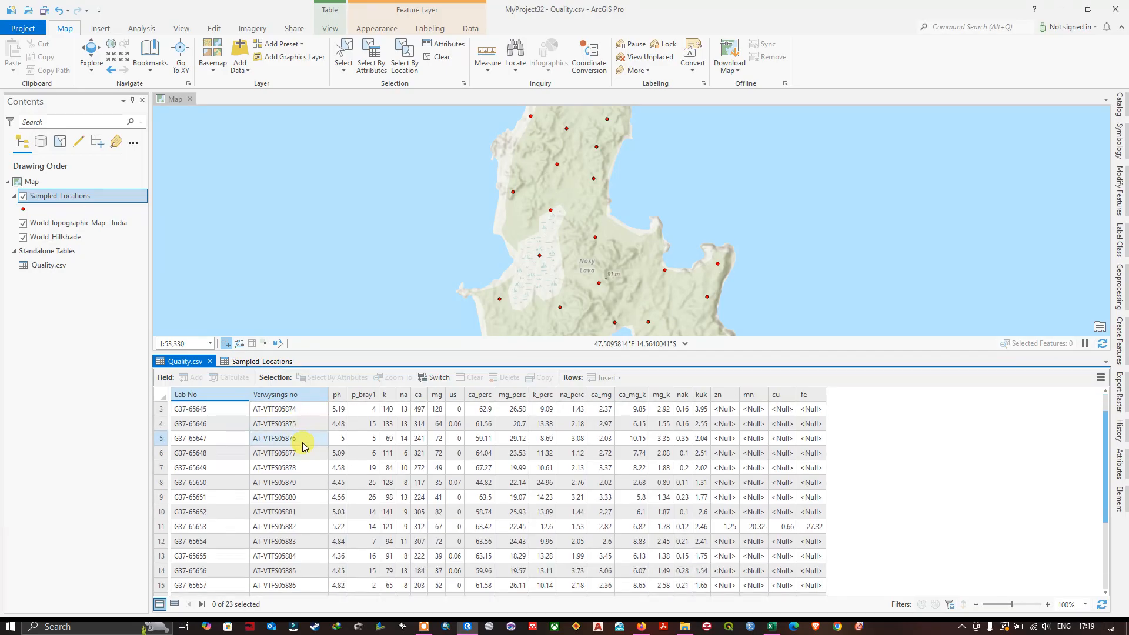
left_click(259, 361)
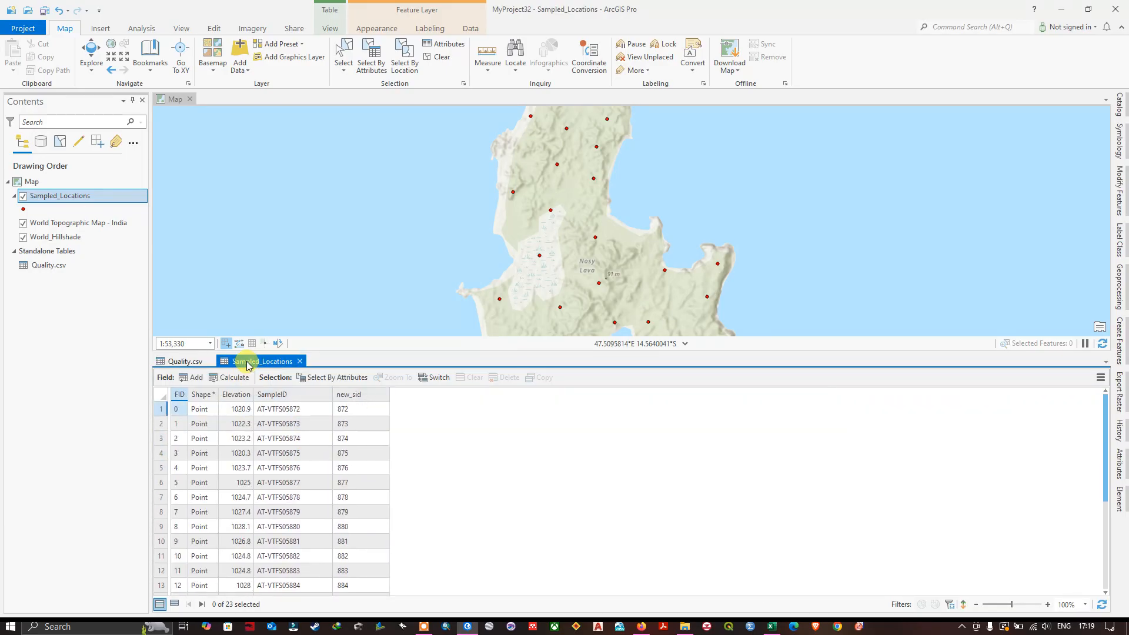
left_click(183, 361)
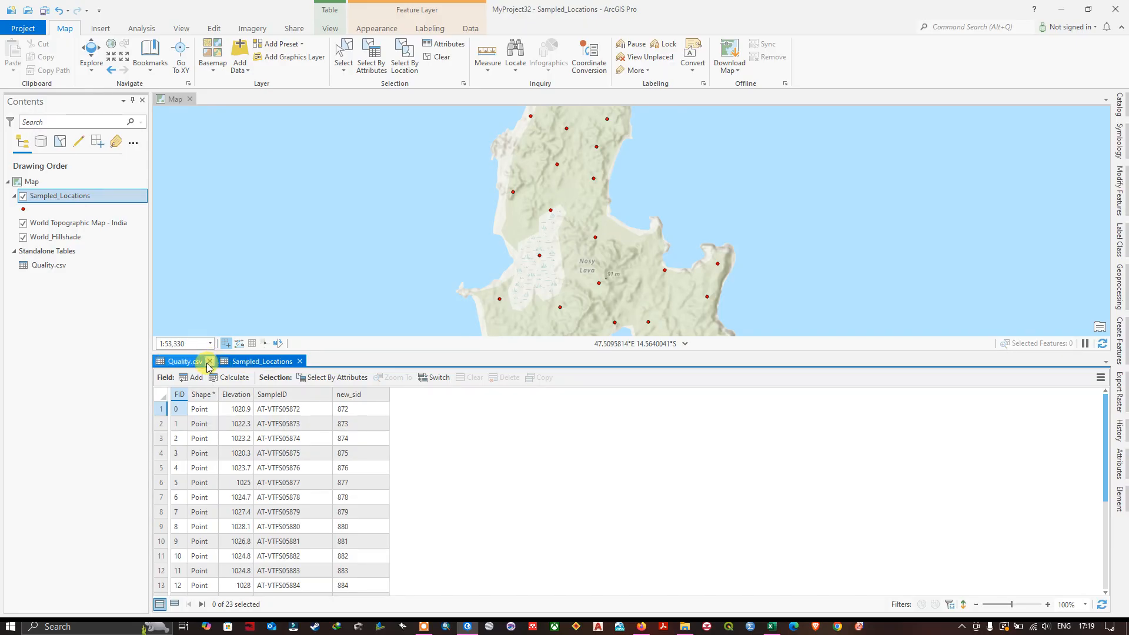
left_click(210, 361)
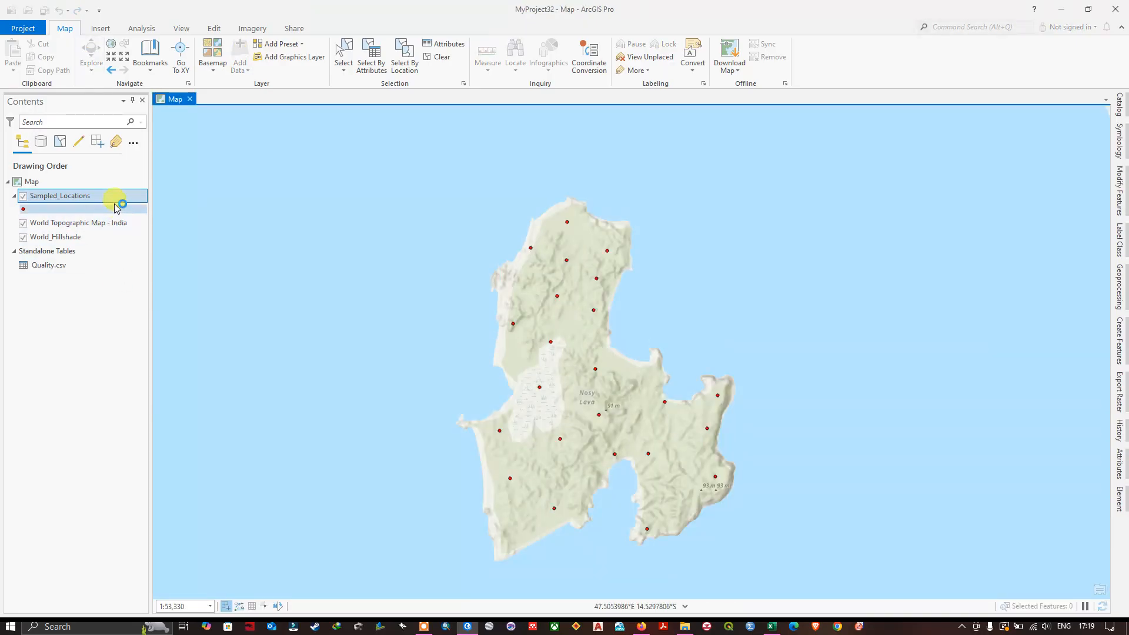
Select Sampled_Locations and bring up its context menu for Joins and Relates
left_click(59, 195)
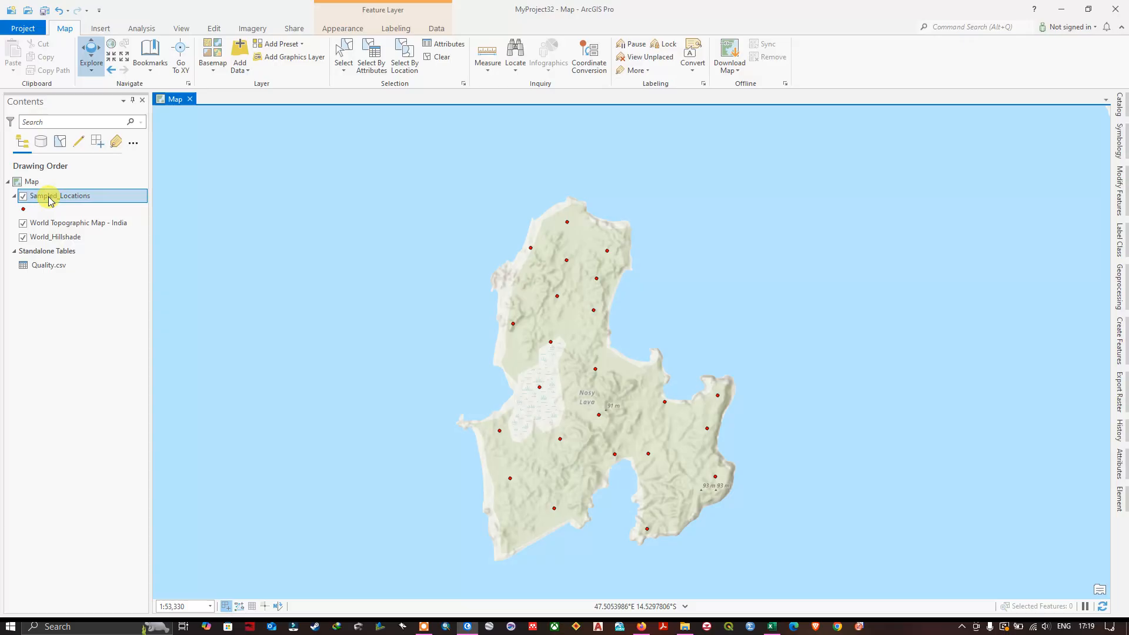
right_click(56, 197)
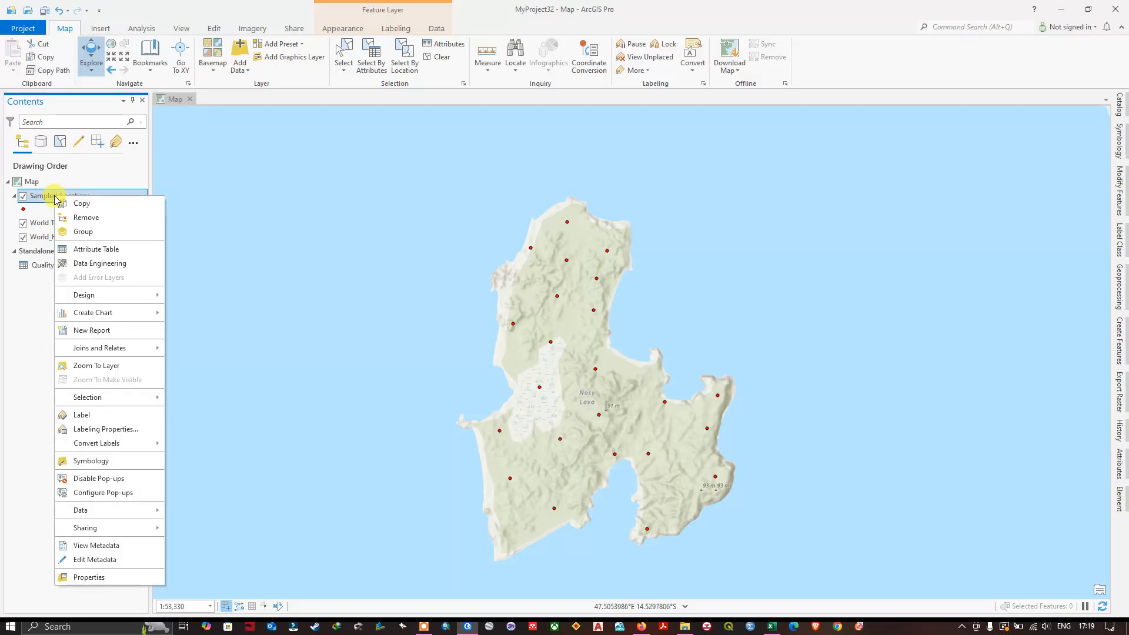
mouse_move(99, 348)
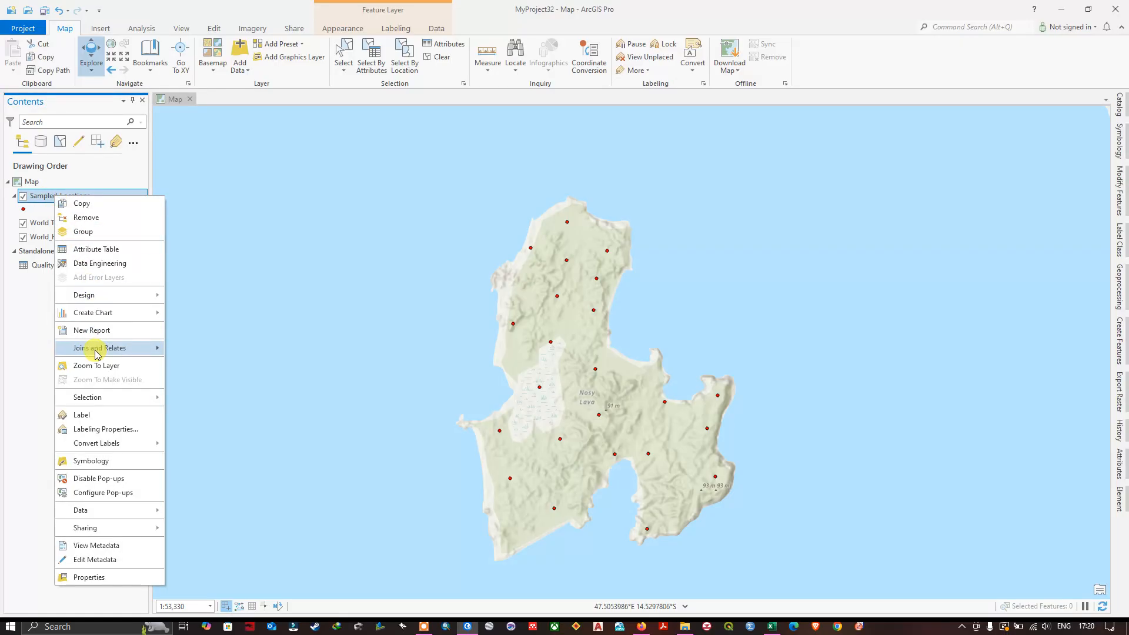
mouse_move(99, 348)
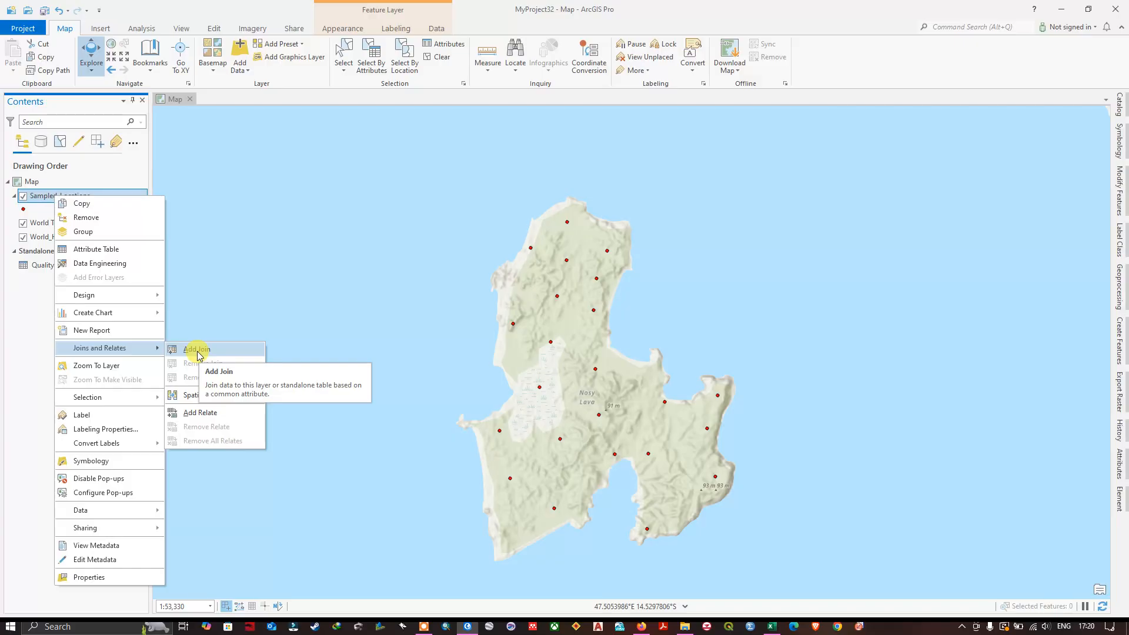
Start an Add Join on Sampled_Locations using SampleID as the input join field
left_click(197, 350)
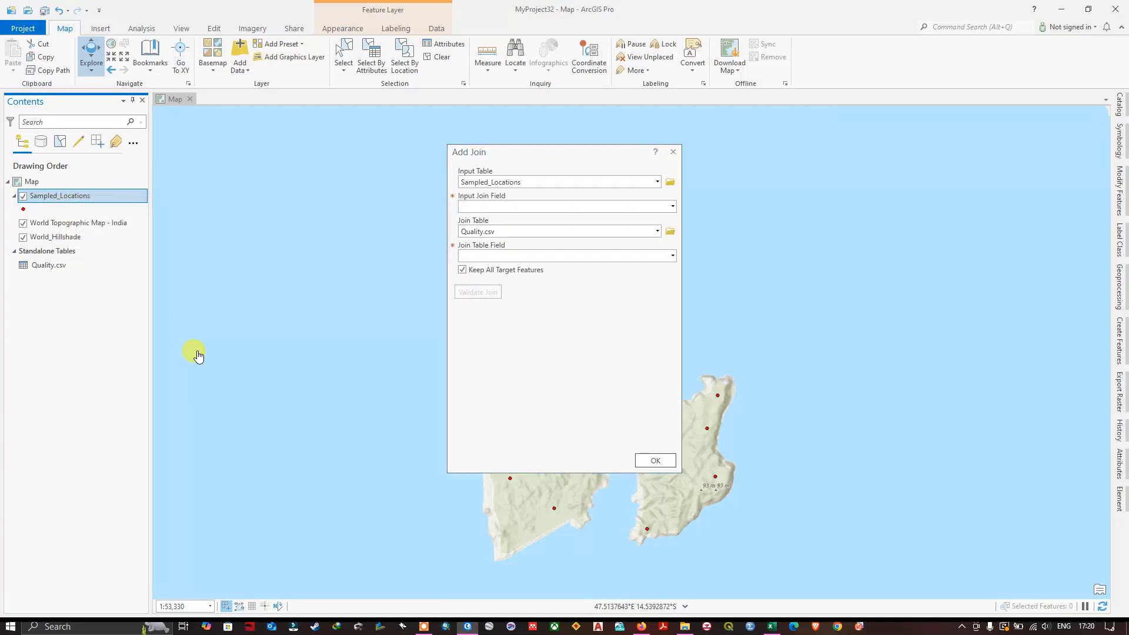
left_click(557, 181)
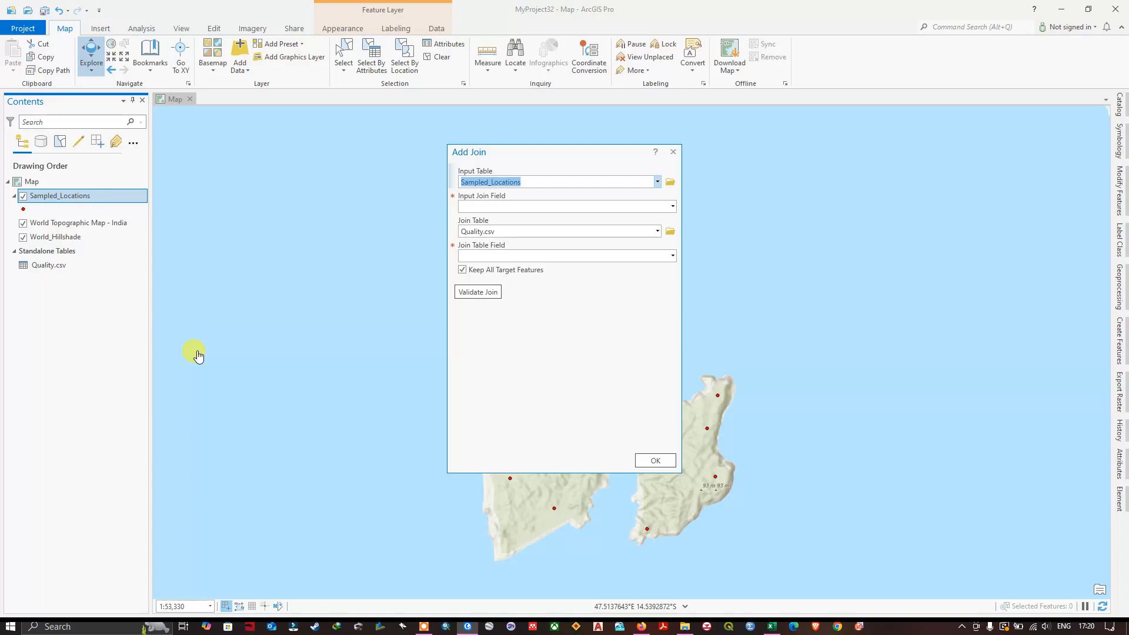
mouse_move(291, 343)
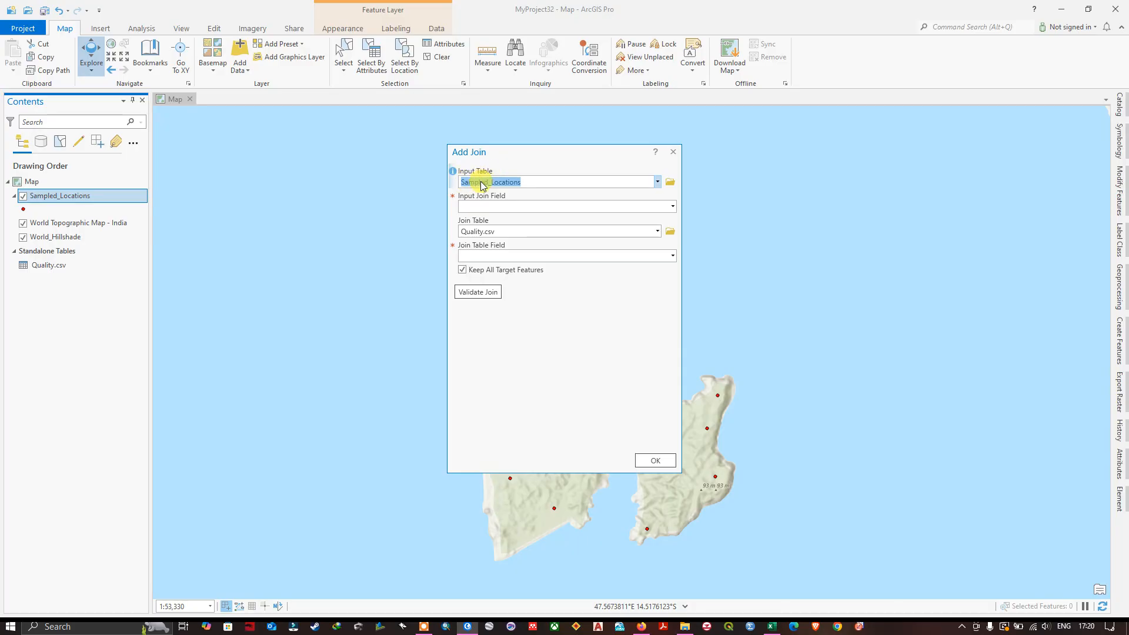
mouse_move(535, 181)
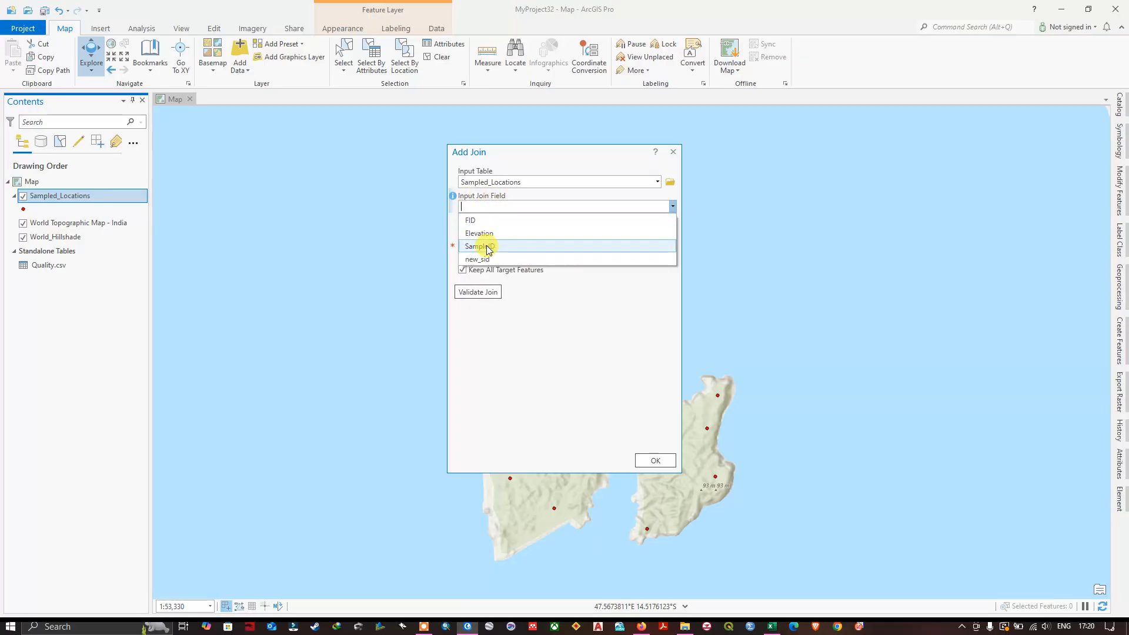
left_click(478, 246)
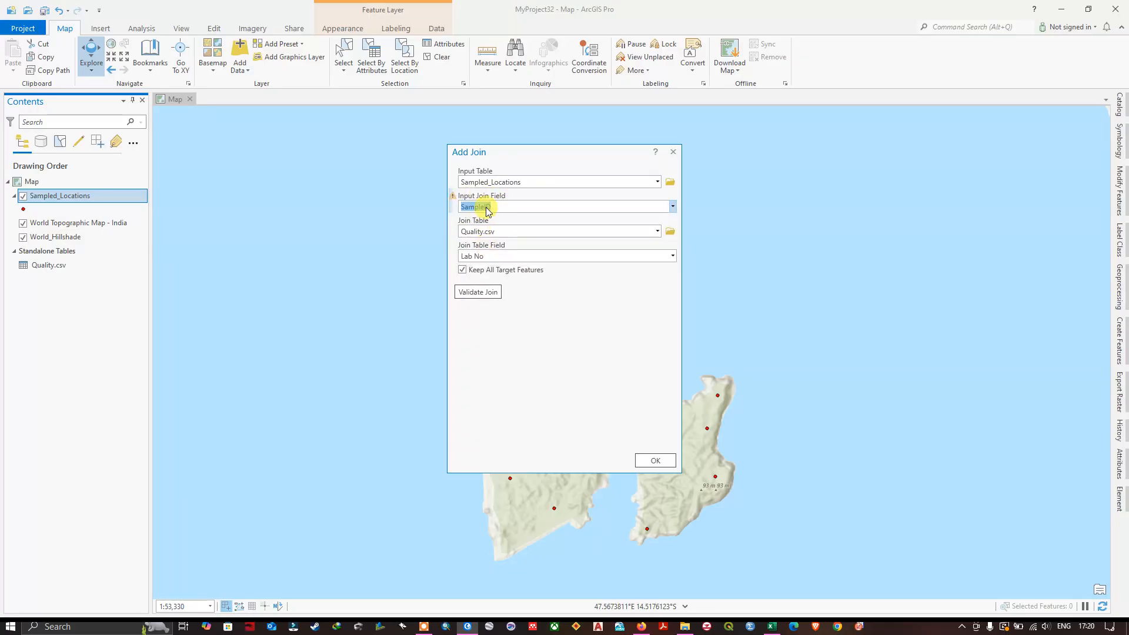
right_click(60, 196)
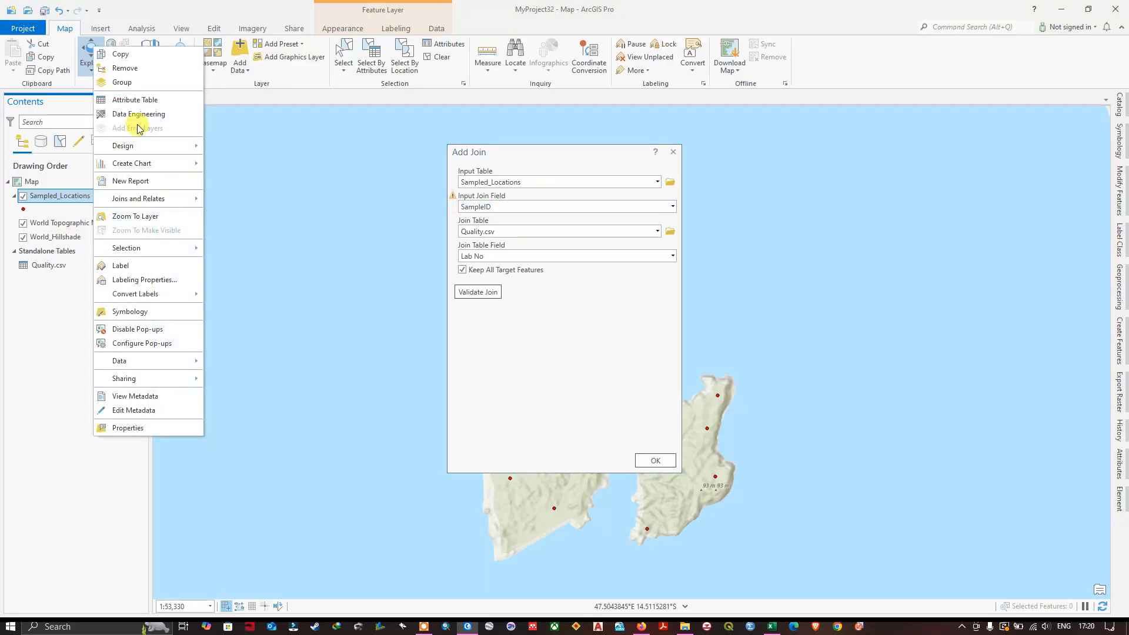
Check the attribute table, then set Quality.csv's Verwysings no as the join table field
left_click(134, 99)
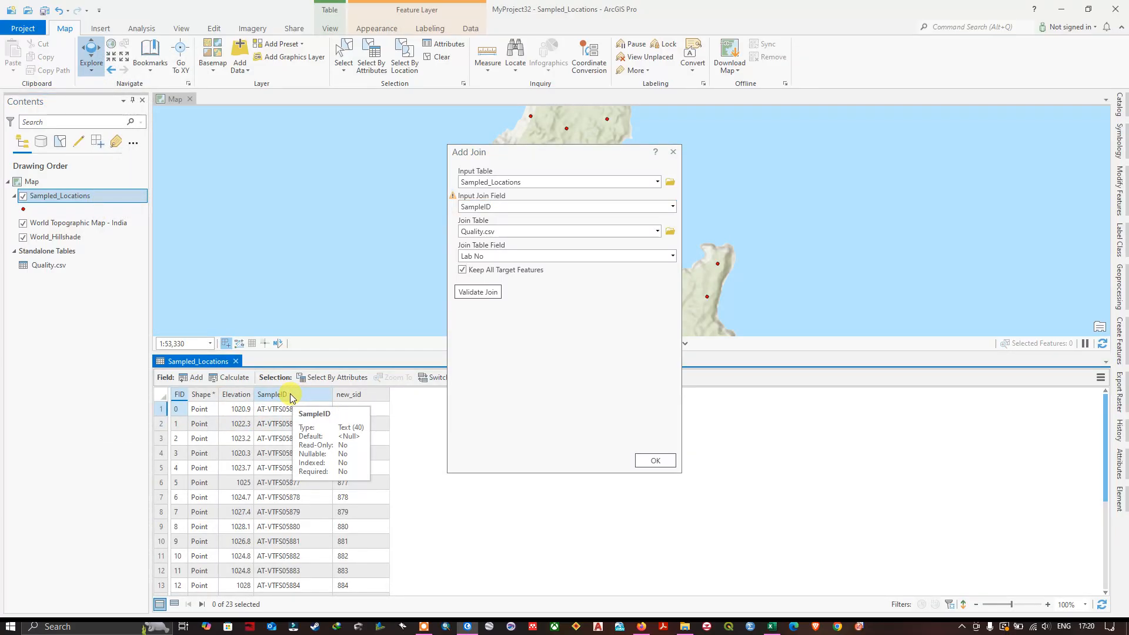
left_click(235, 361)
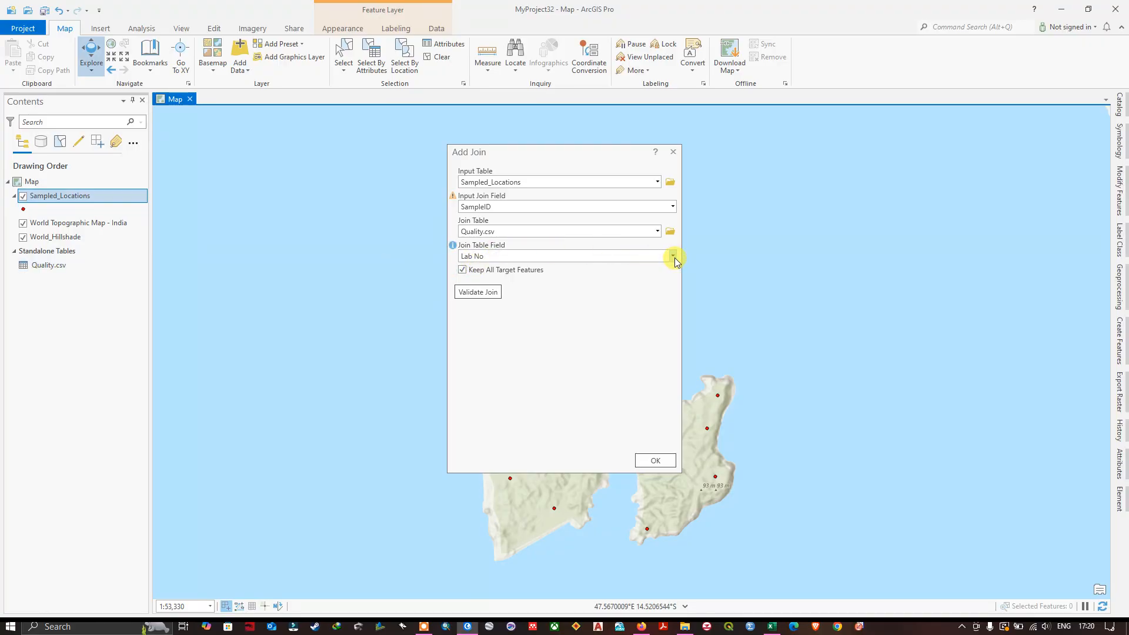
left_click(672, 255)
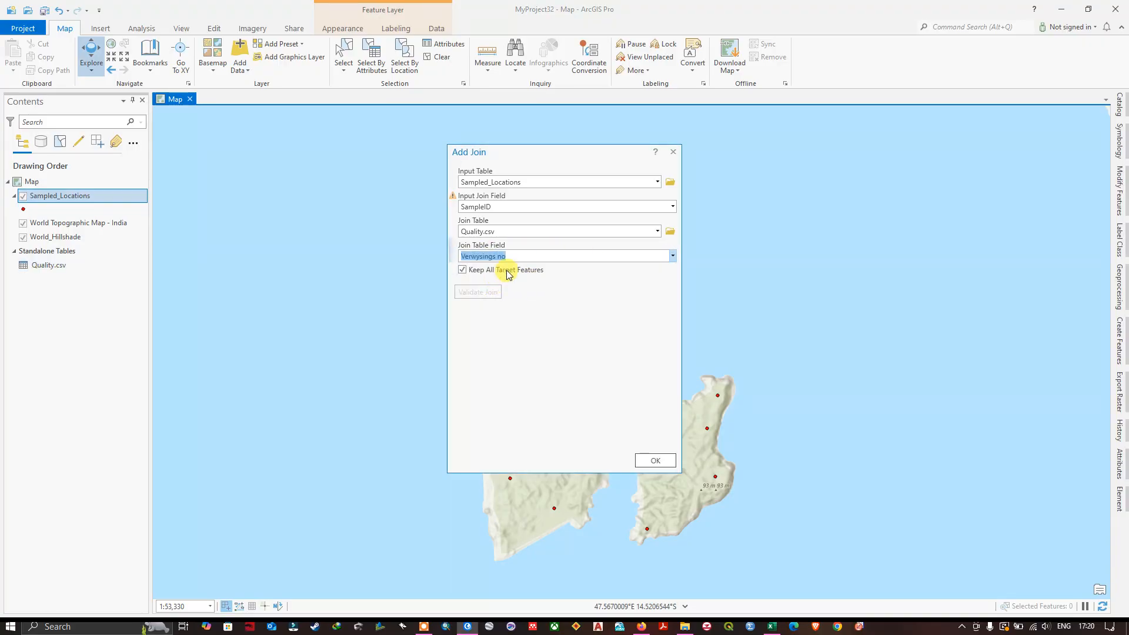
right_click(48, 265)
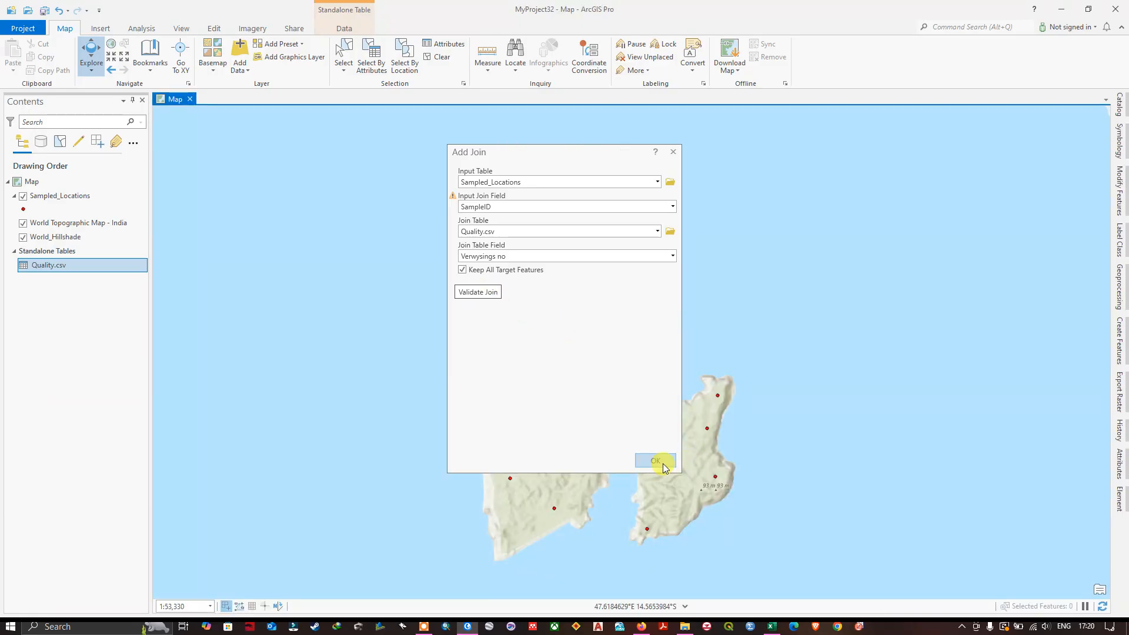
Apply the join and view Sampled_Locations' table with Quality.csv fields like ph and Lab No
left_click(654, 459)
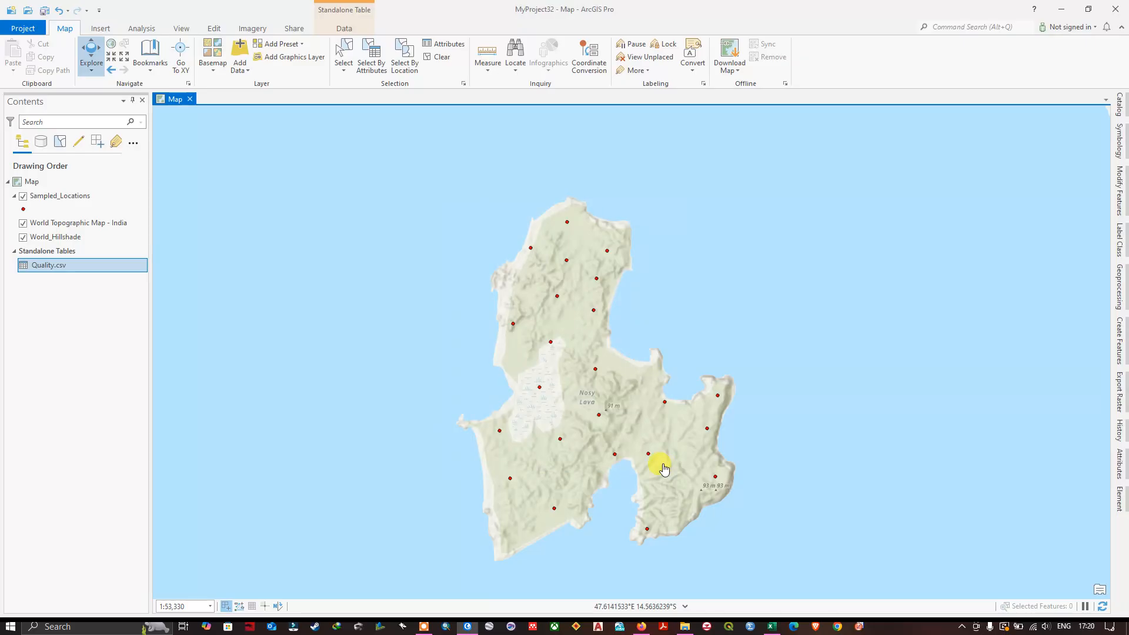
right_click(60, 195)
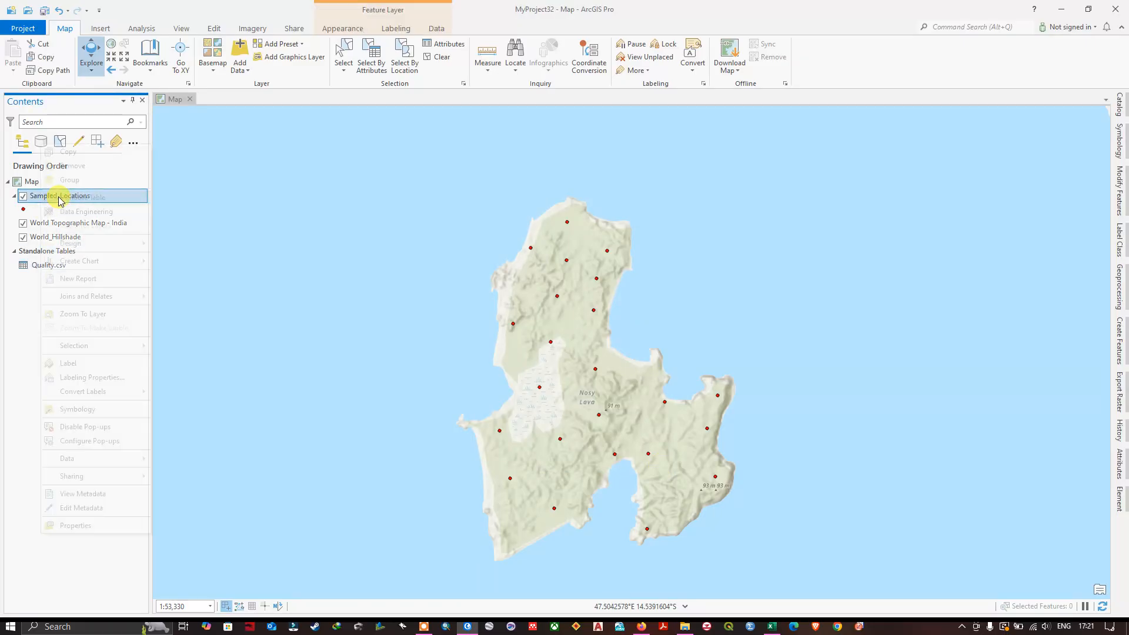
mouse_move(86, 198)
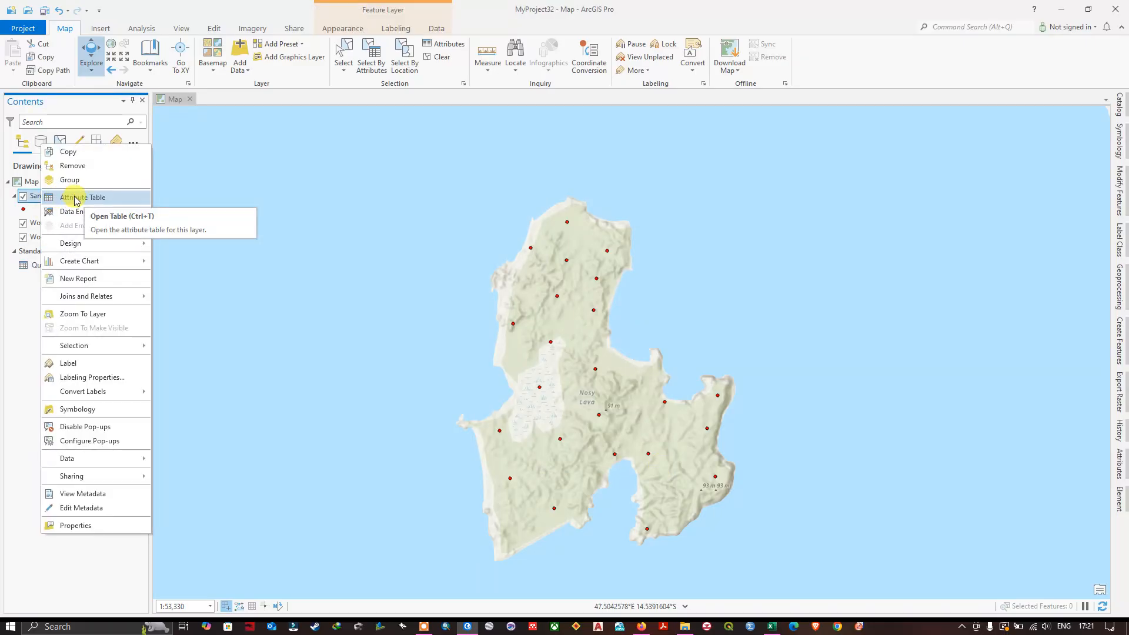
left_click(86, 197)
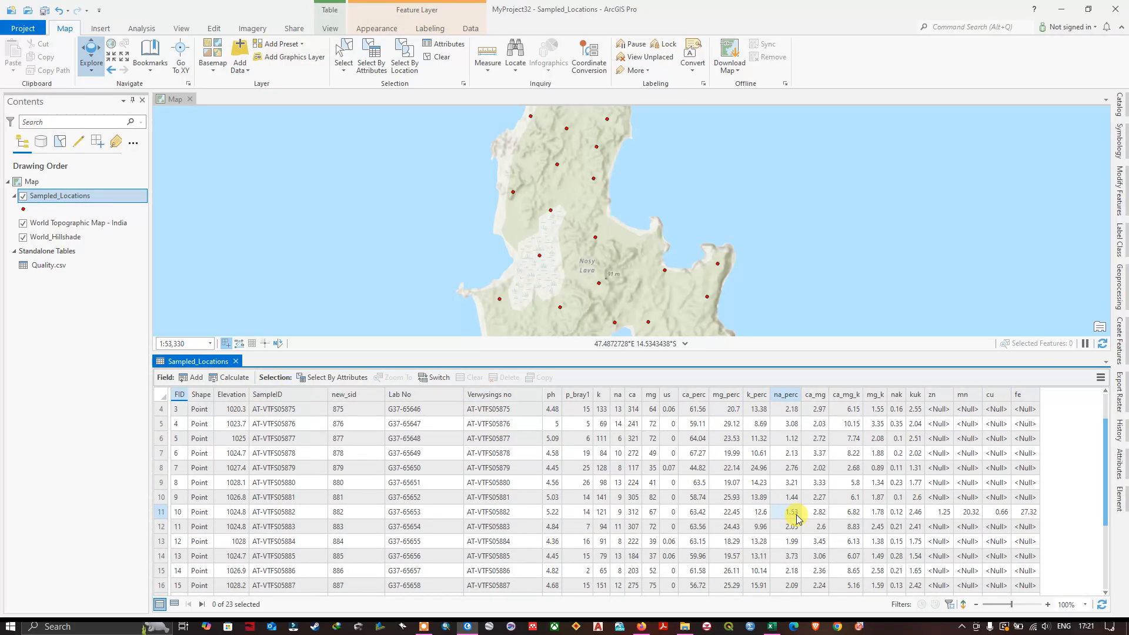
scroll("down", 3)
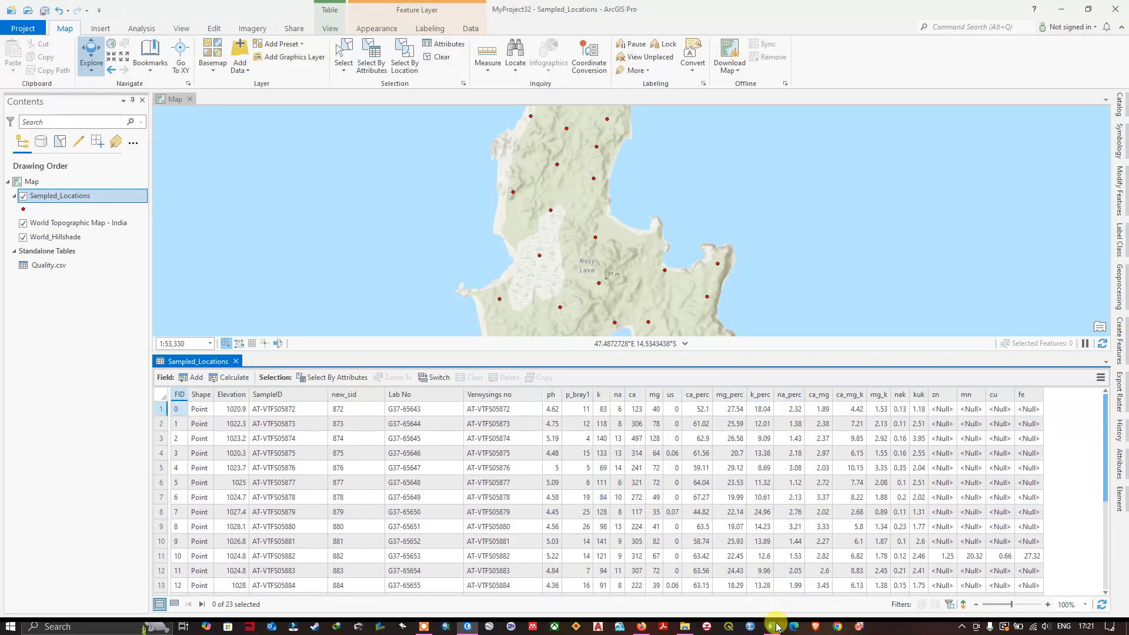
left_click(773, 626)
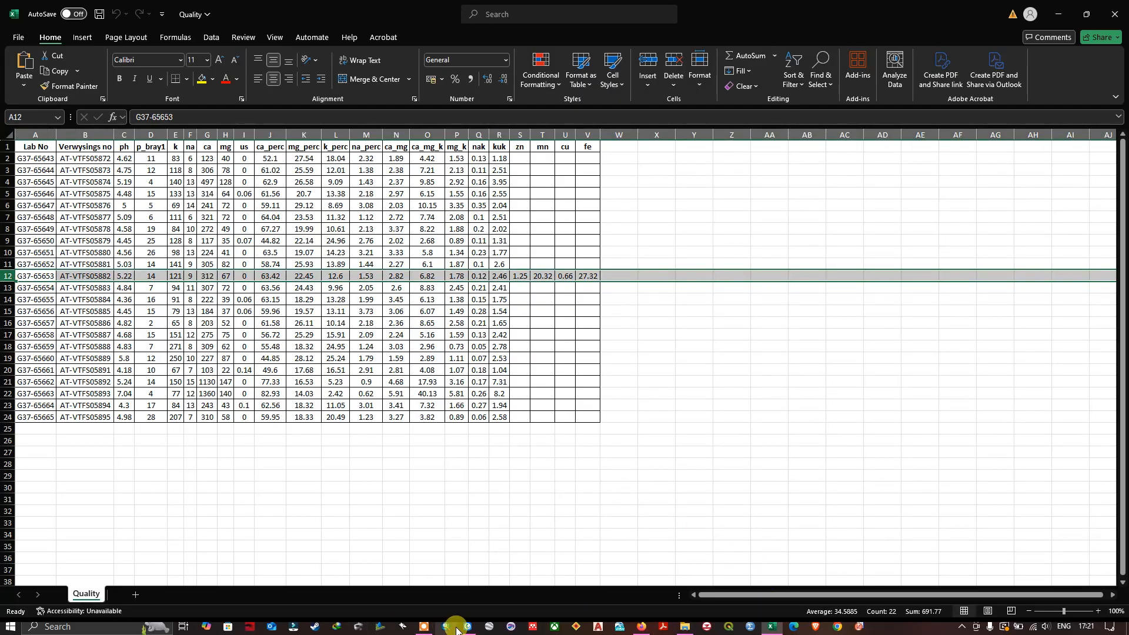
Return from the Quality sheet to the joined table in ArcGIS Pro
left_click(456, 626)
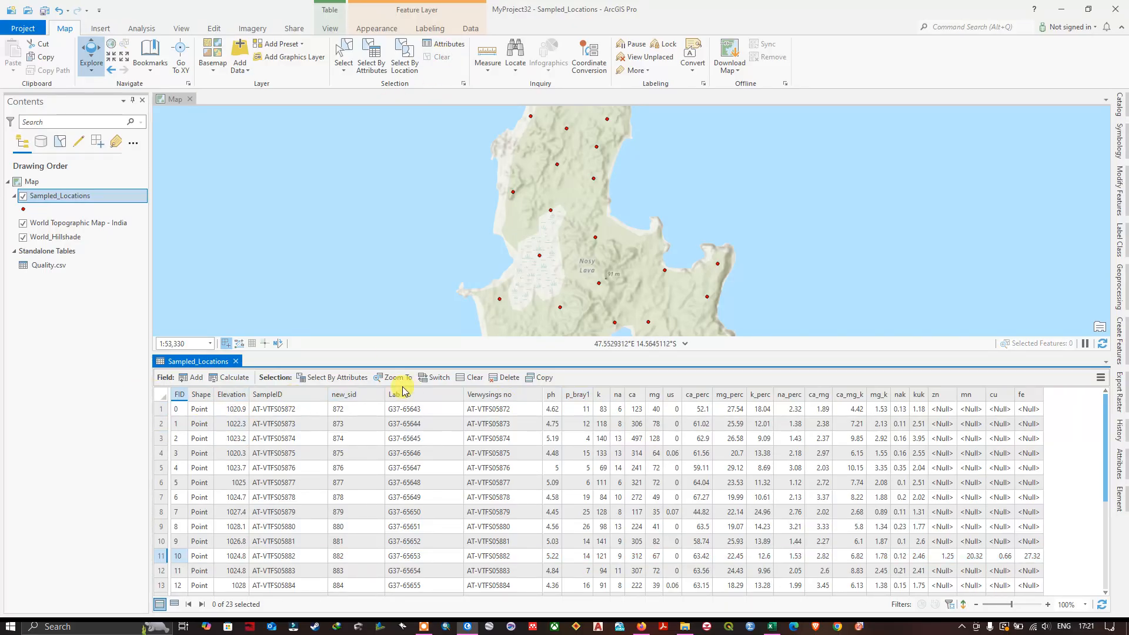
Export Features from Sampled_Locations with output location F:\ArcGIS_Pro\Excel\Join_Field
right_click(60, 195)
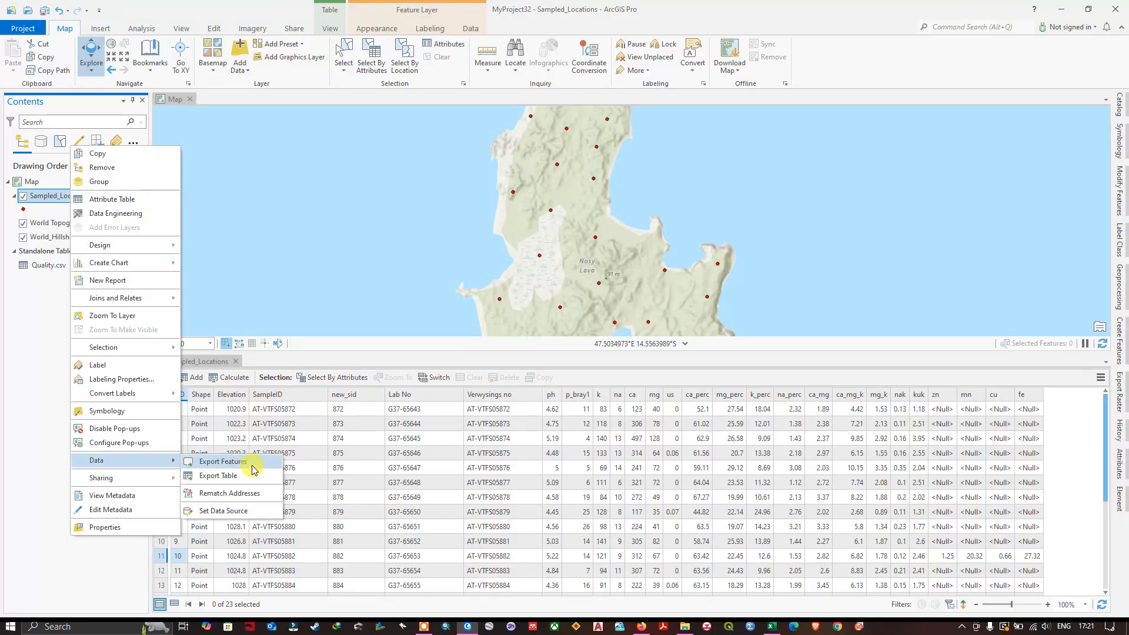
left_click(223, 461)
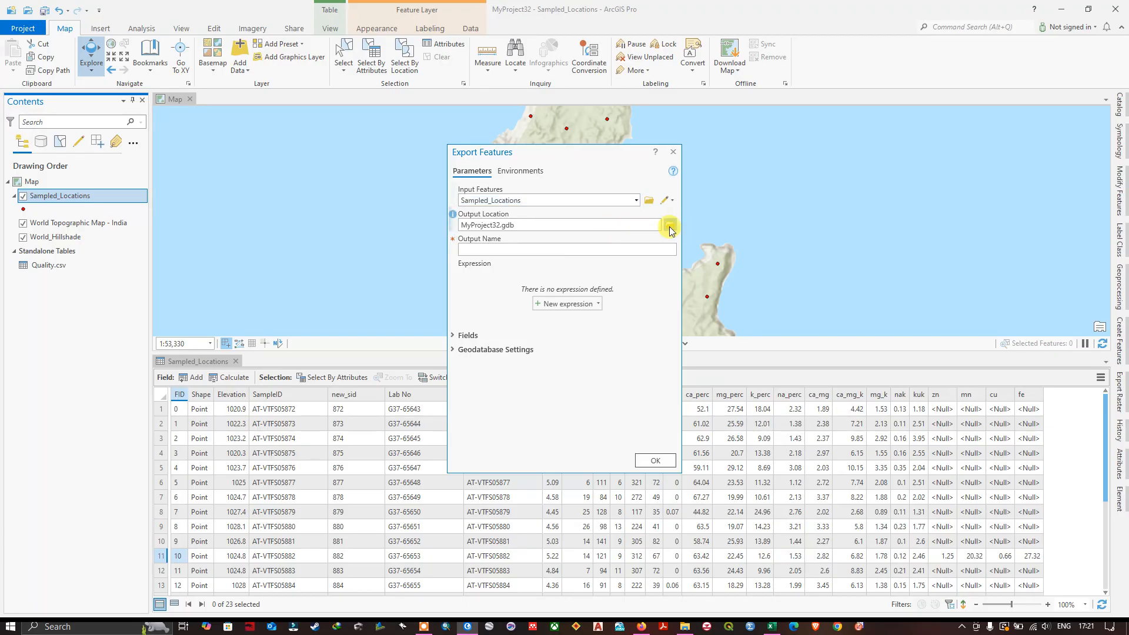
left_click(669, 225)
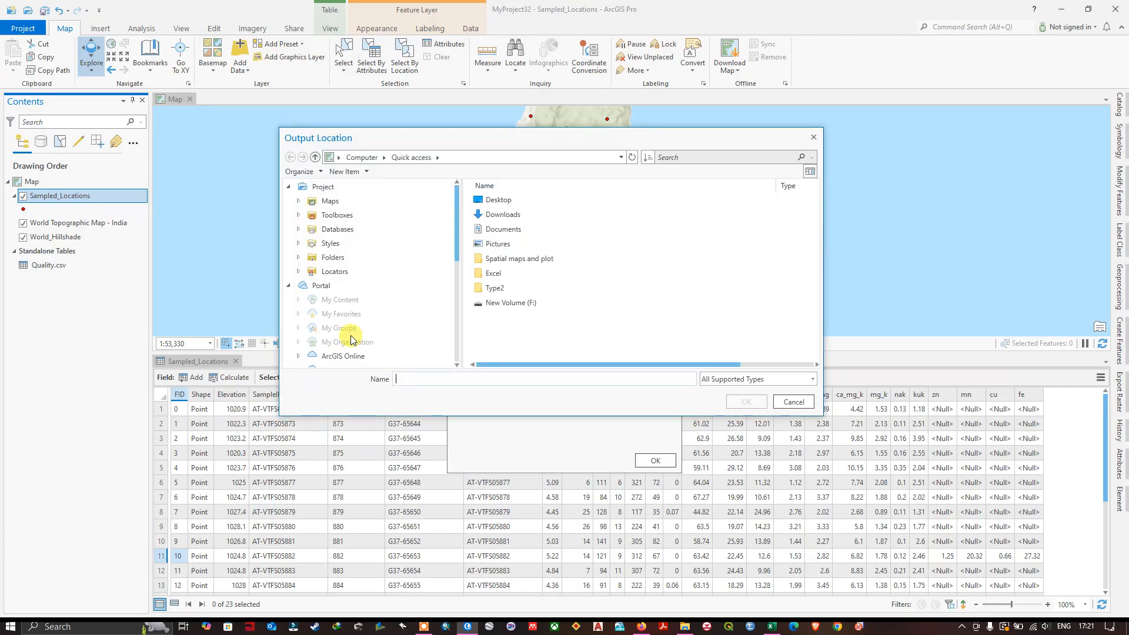
left_click(513, 302)
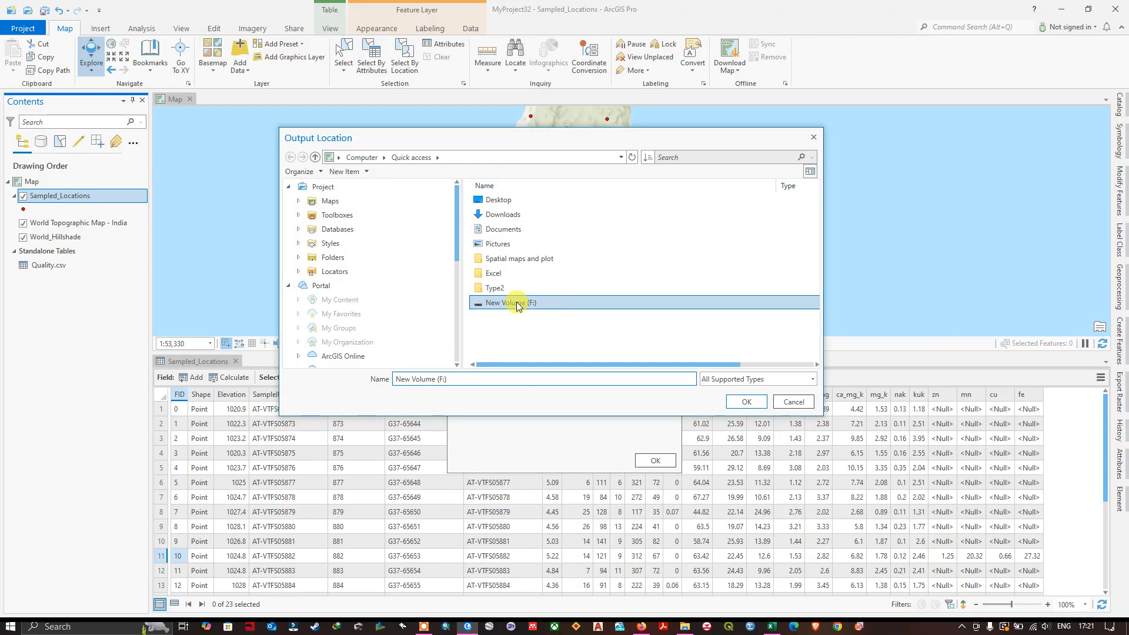
double_click(512, 302)
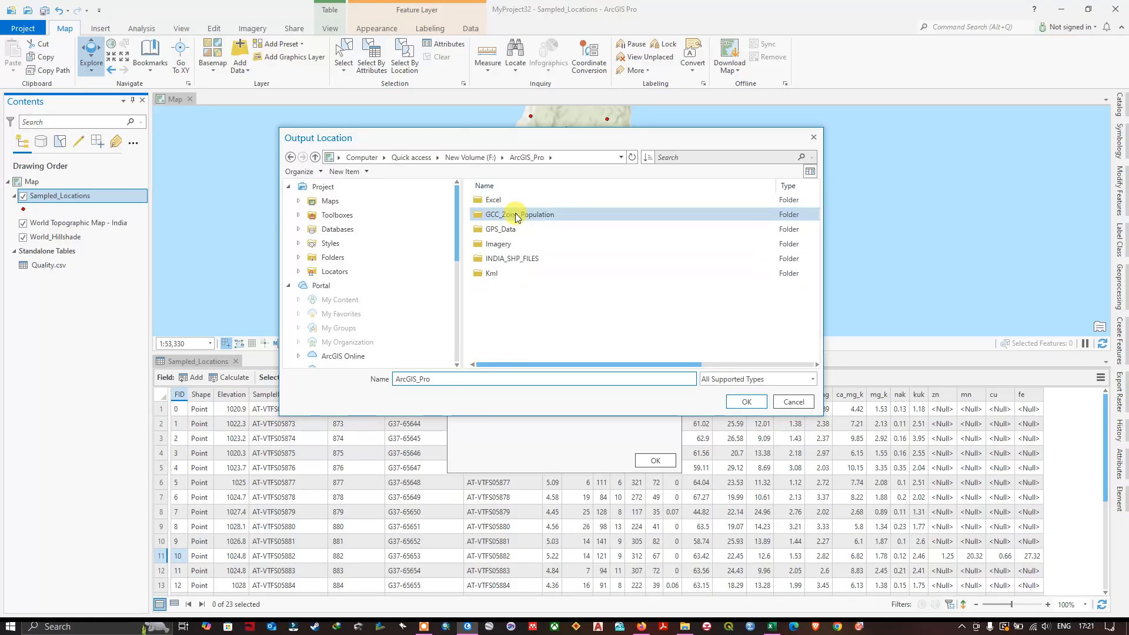
double_click(493, 200)
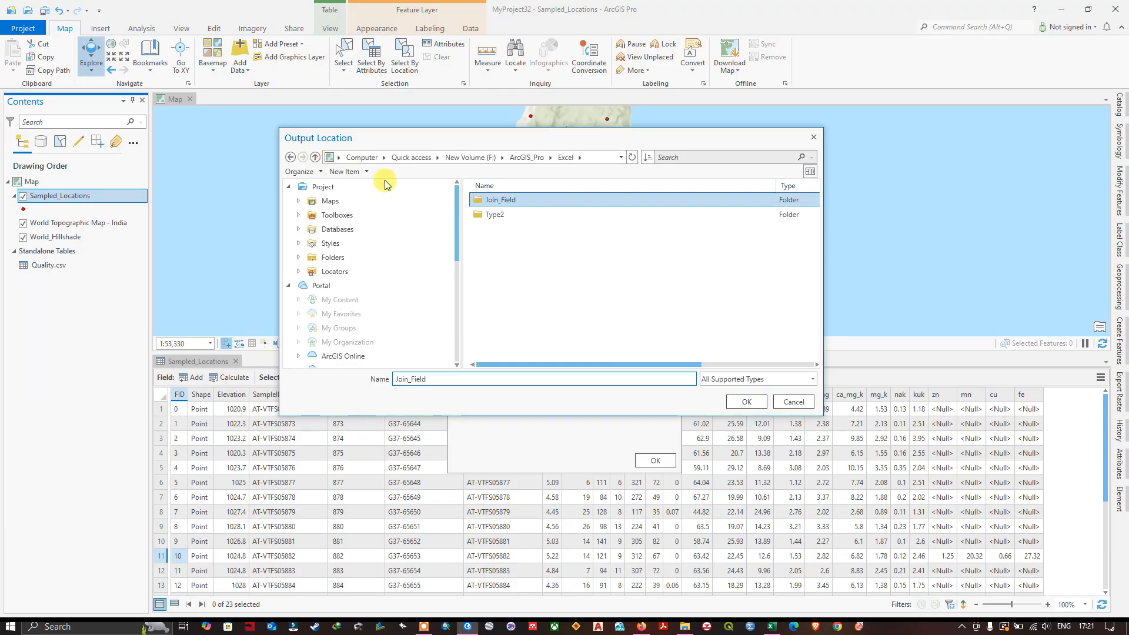
left_click(745, 401)
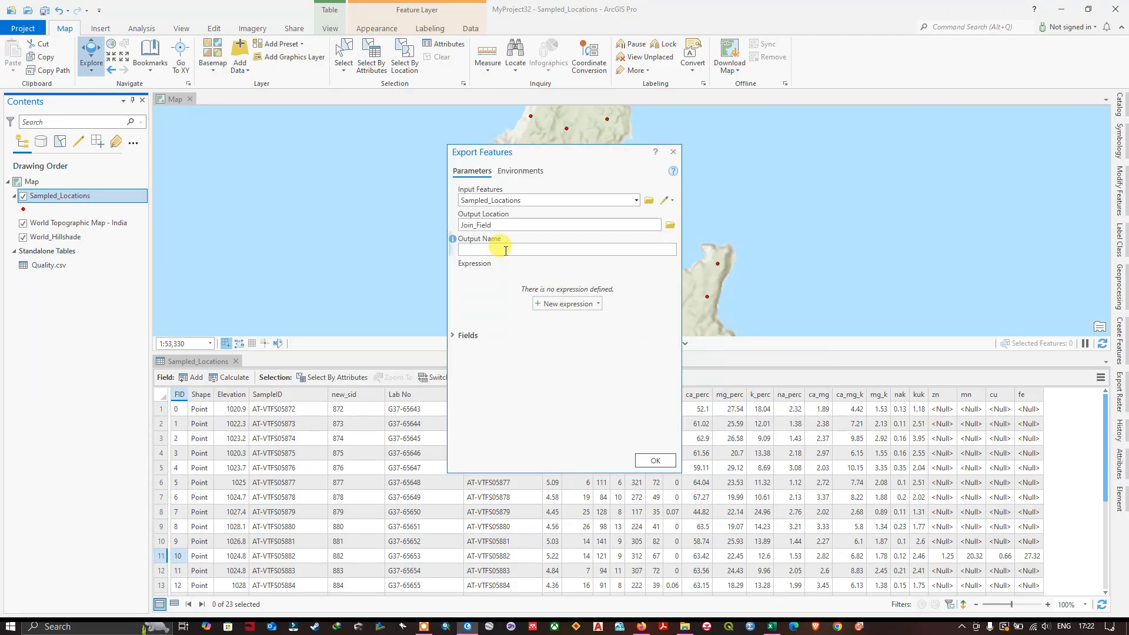
Name the output Sample_Location_Join and run the export
type("Sam")
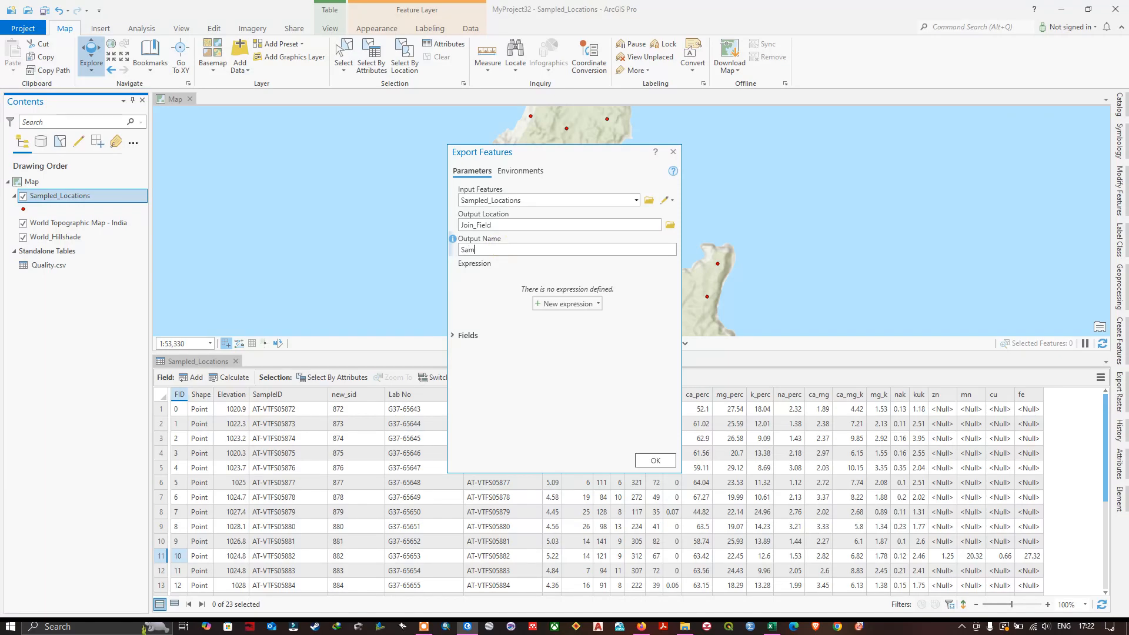
type("ple_Location_Join")
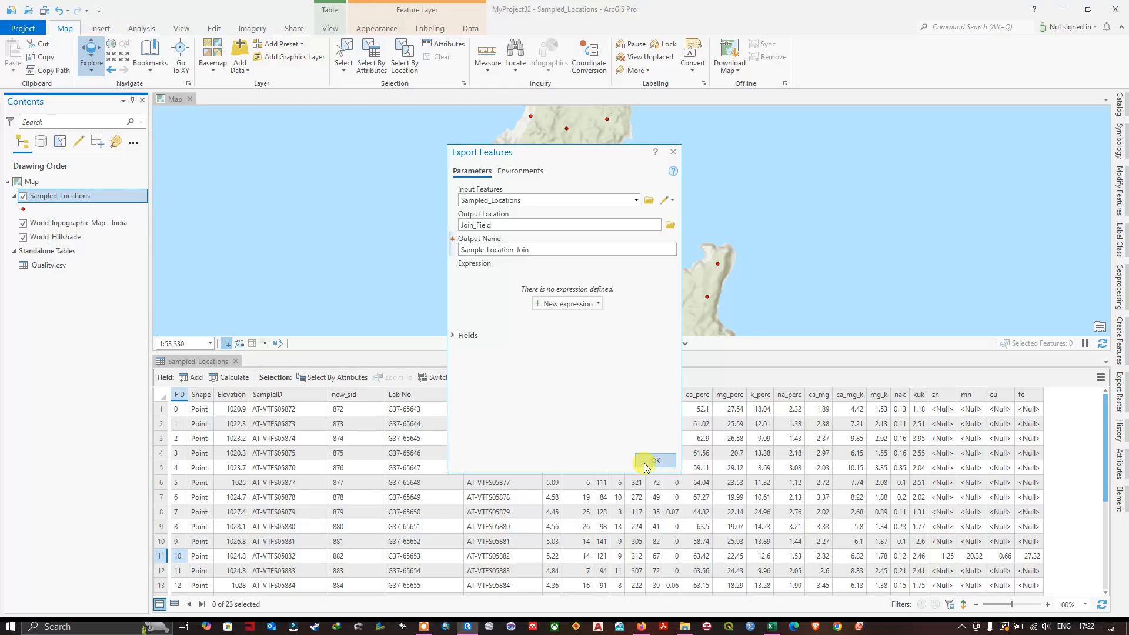
left_click(654, 460)
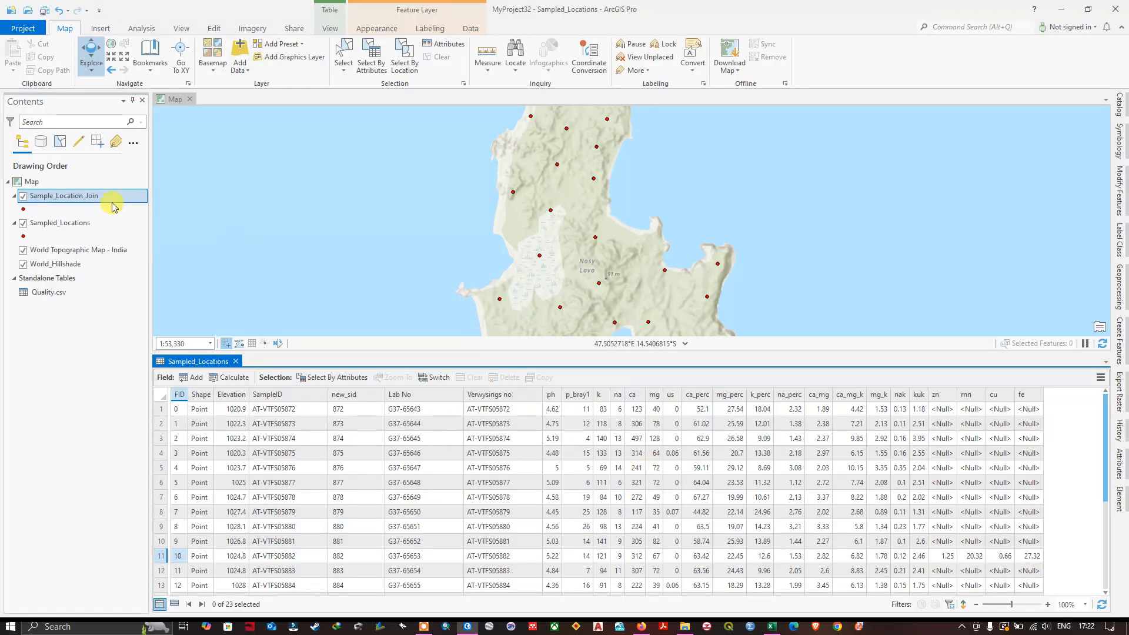
Open the Sample_Location_Join attribute table showing joined fields like ph and Lab_No
right_click(65, 195)
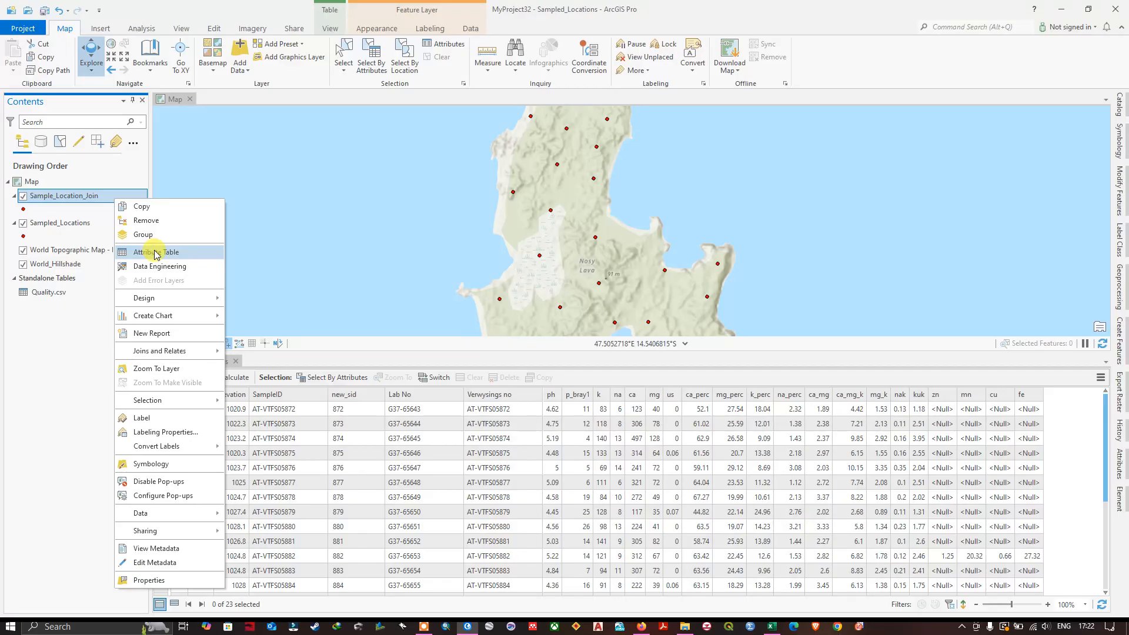
left_click(155, 251)
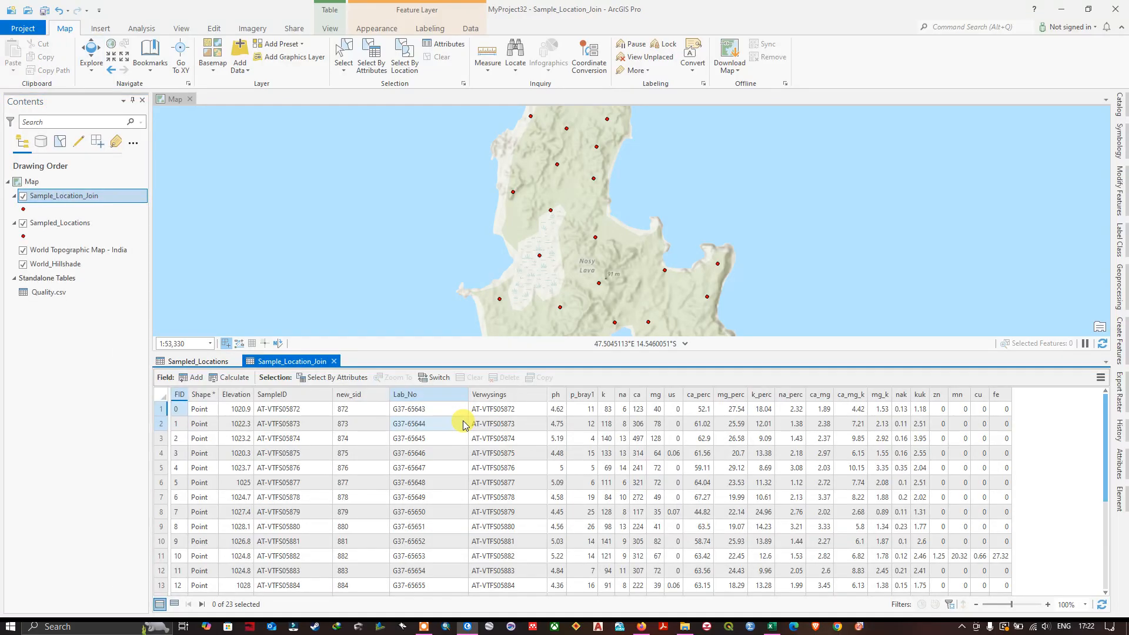
scroll("down", 3)
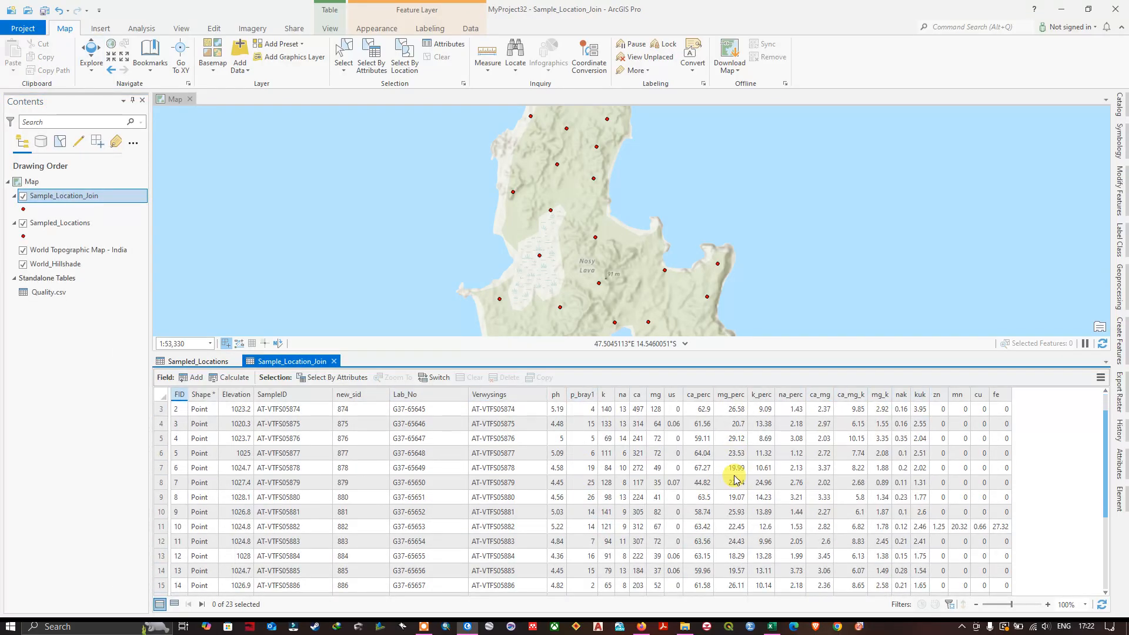